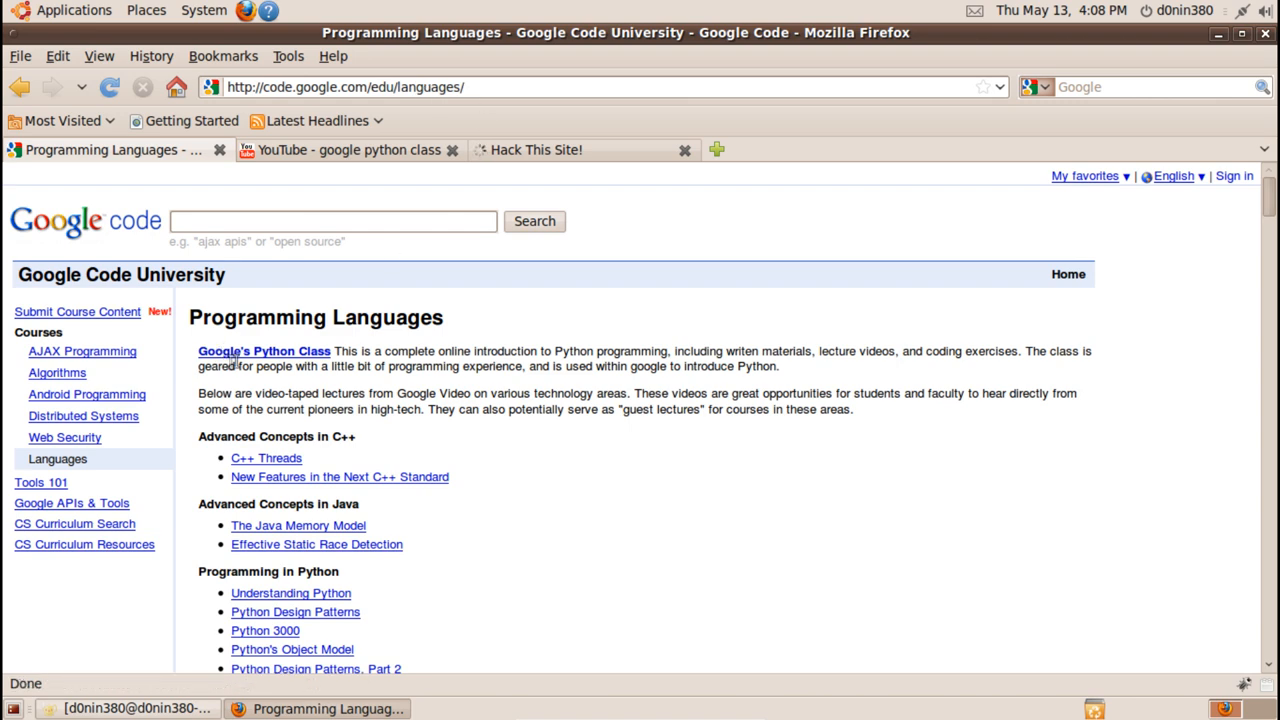
View Google's Python Class course page, then browse YouTube's 'google python class' lecture results.
left_click(264, 351)
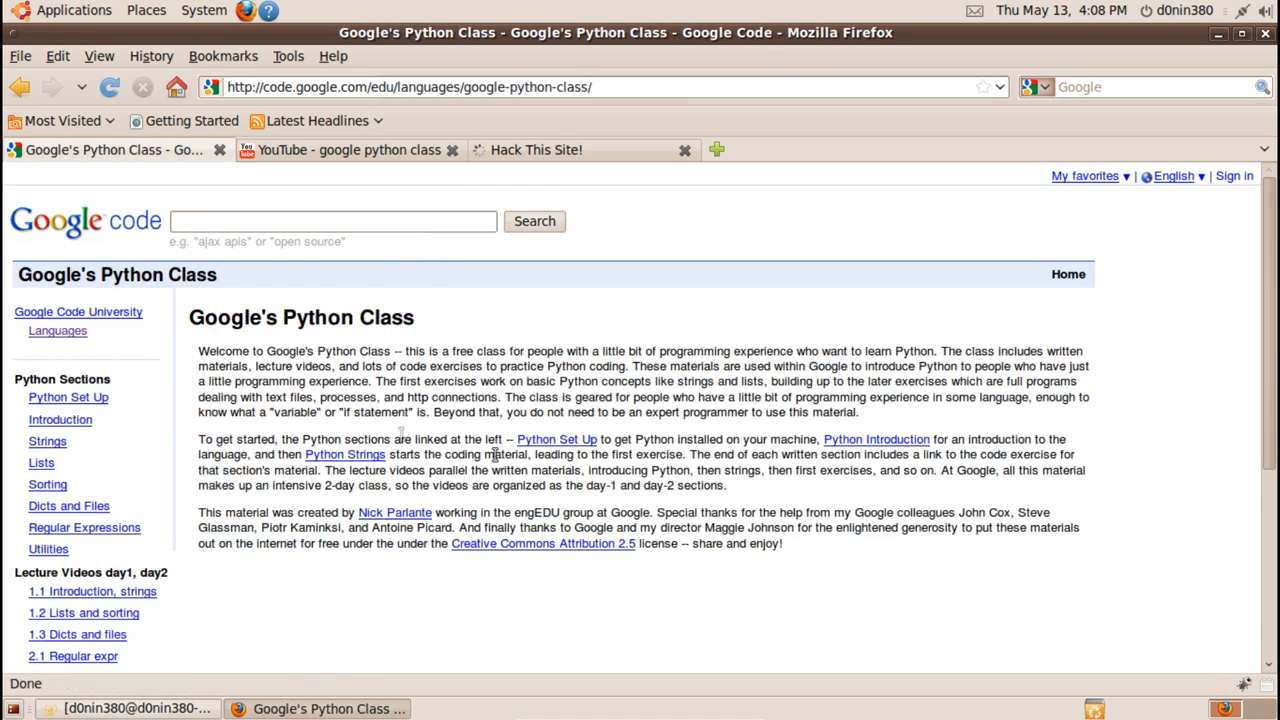
left_click(345, 149)
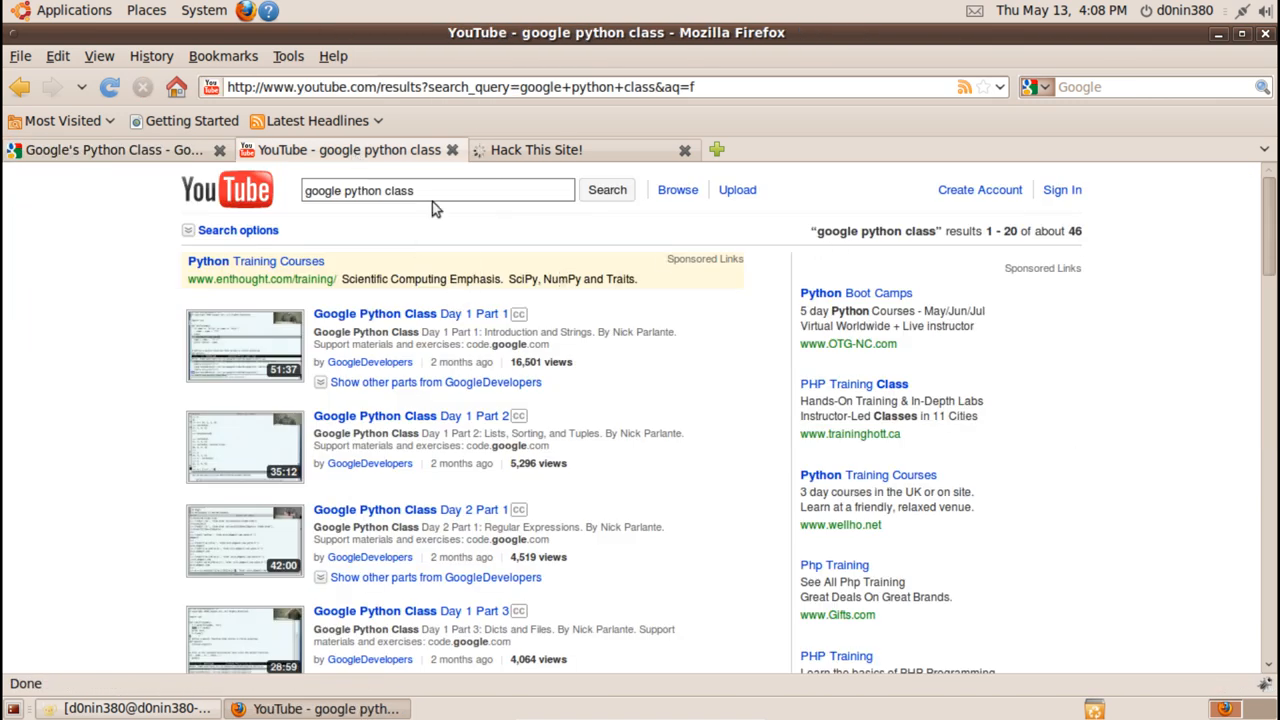
left_click(437, 189)
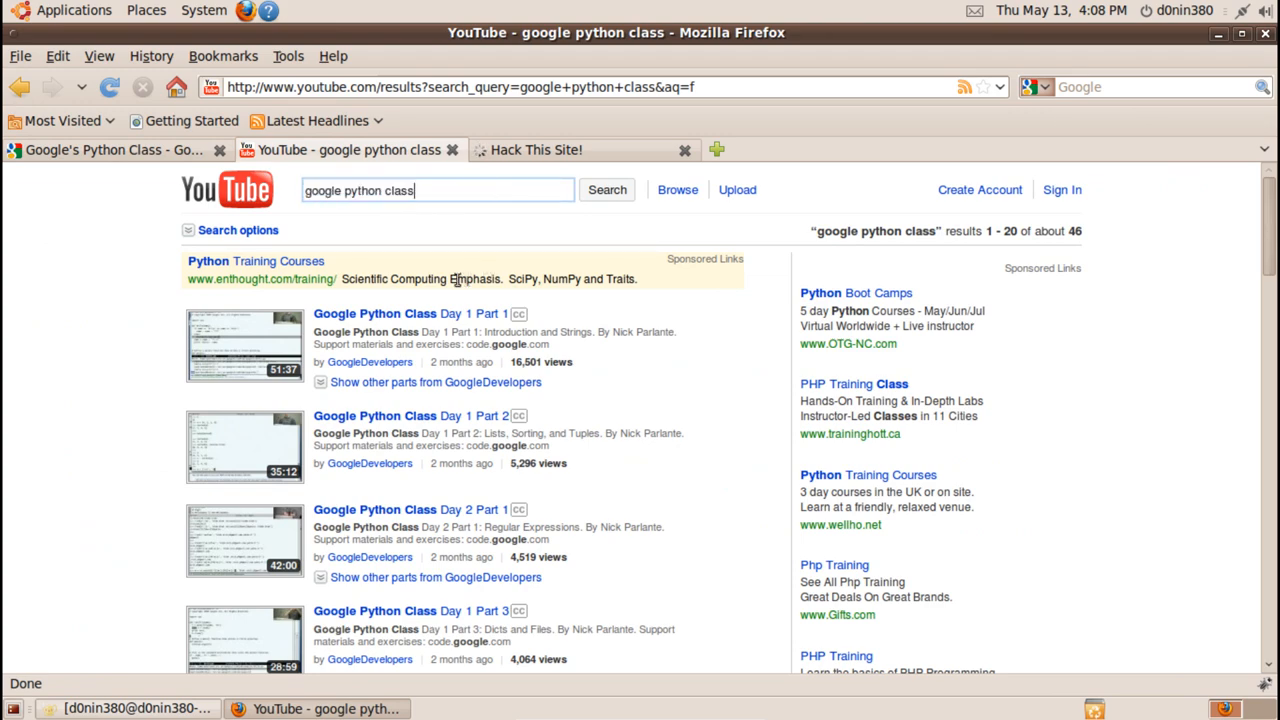
scroll("down", 3)
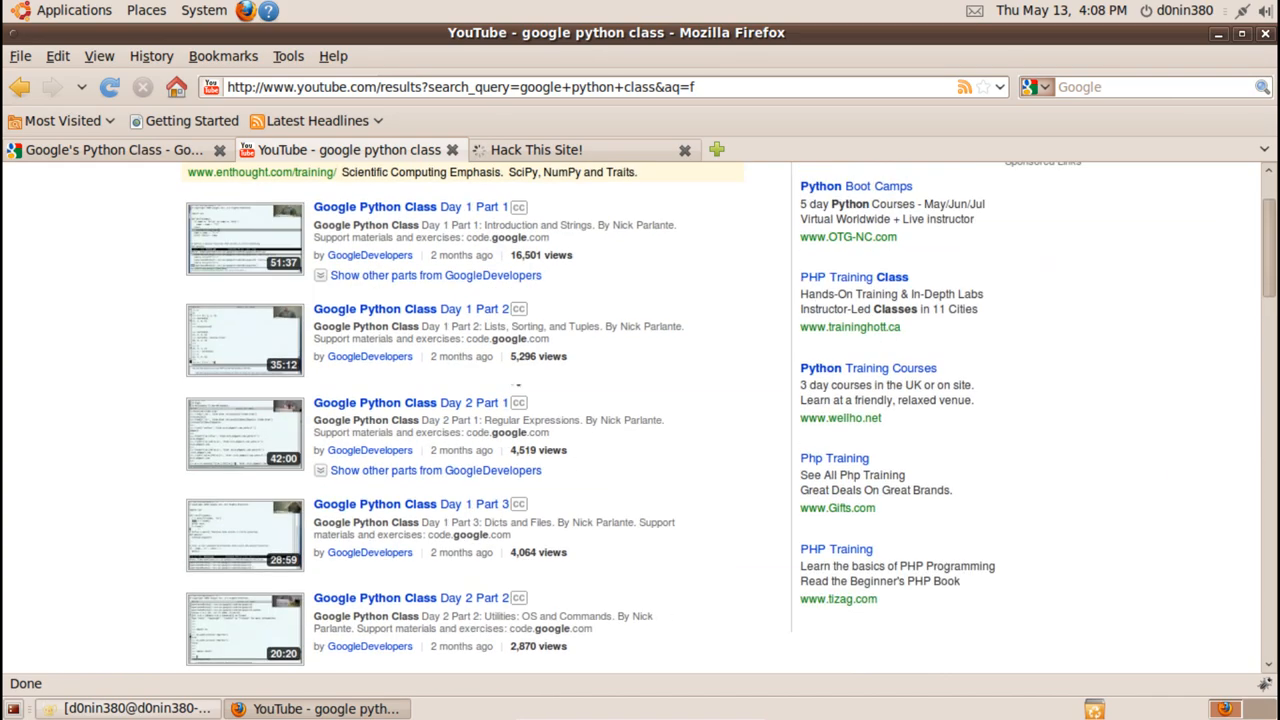
scroll("down", 3)
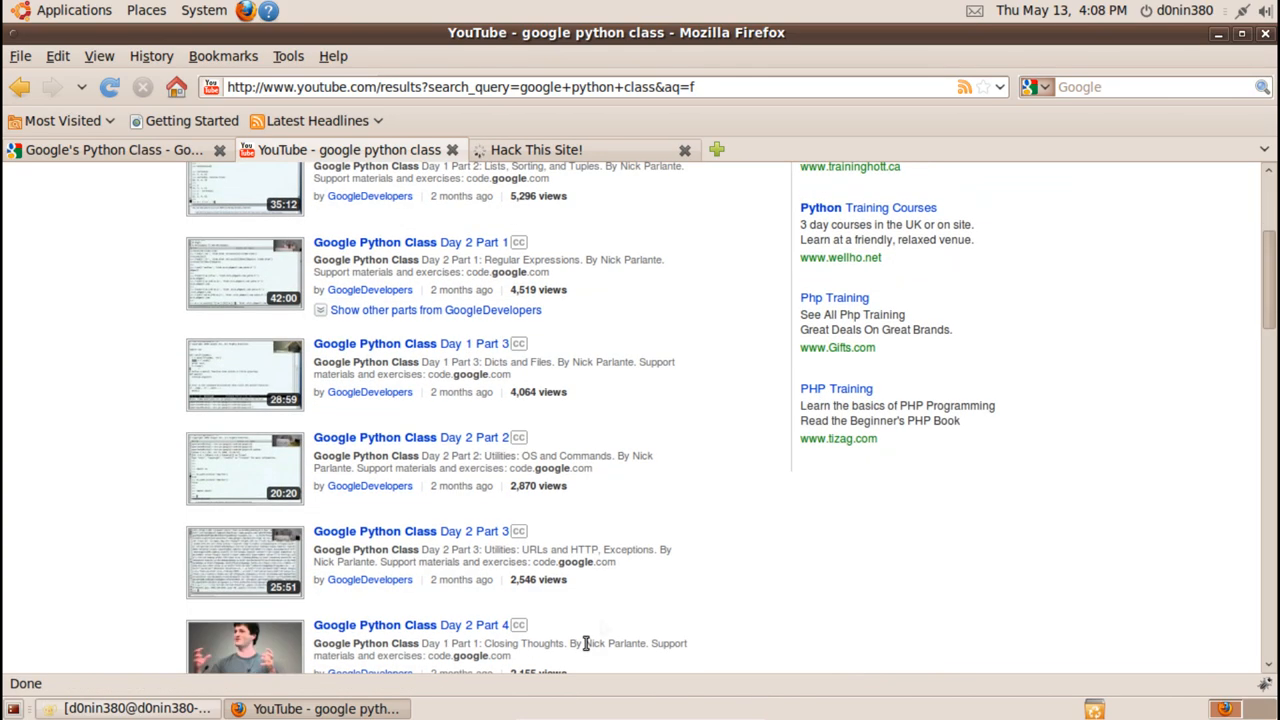
scroll("down", 3)
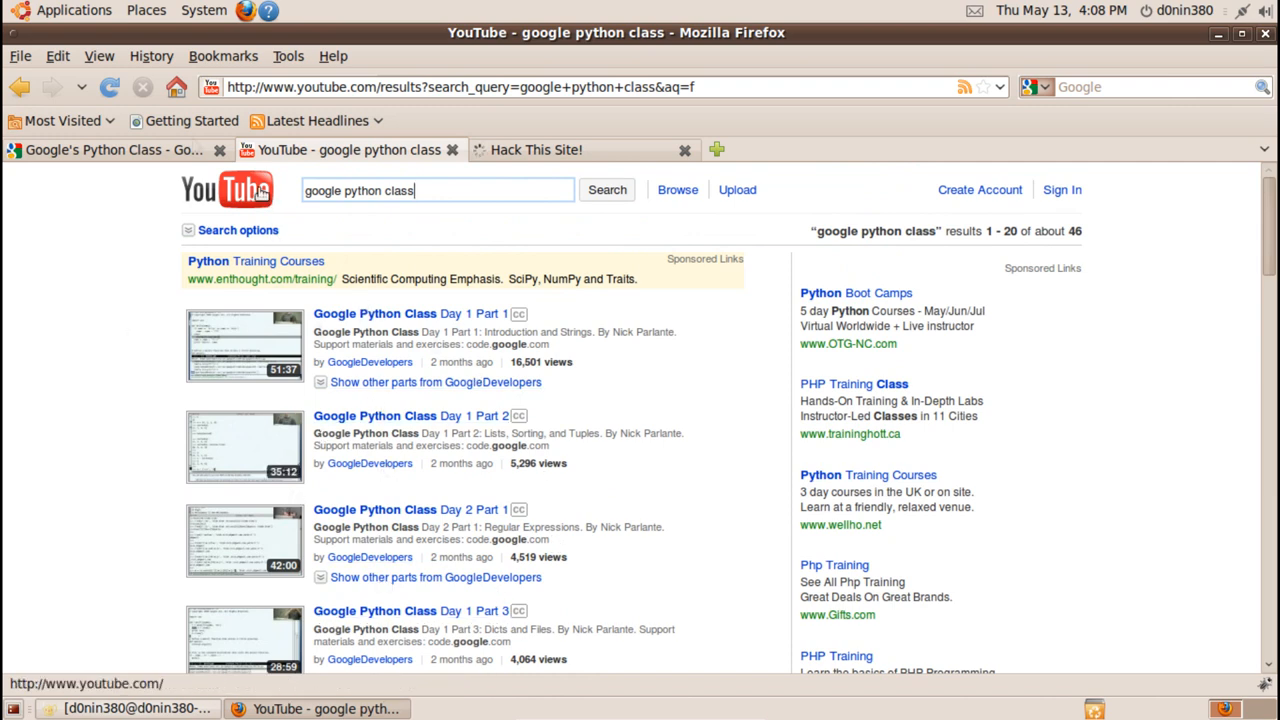
On Hack This Site, start the 'Unscramble the words' programming challenge to see the scrambled list.
left_click(535, 149)
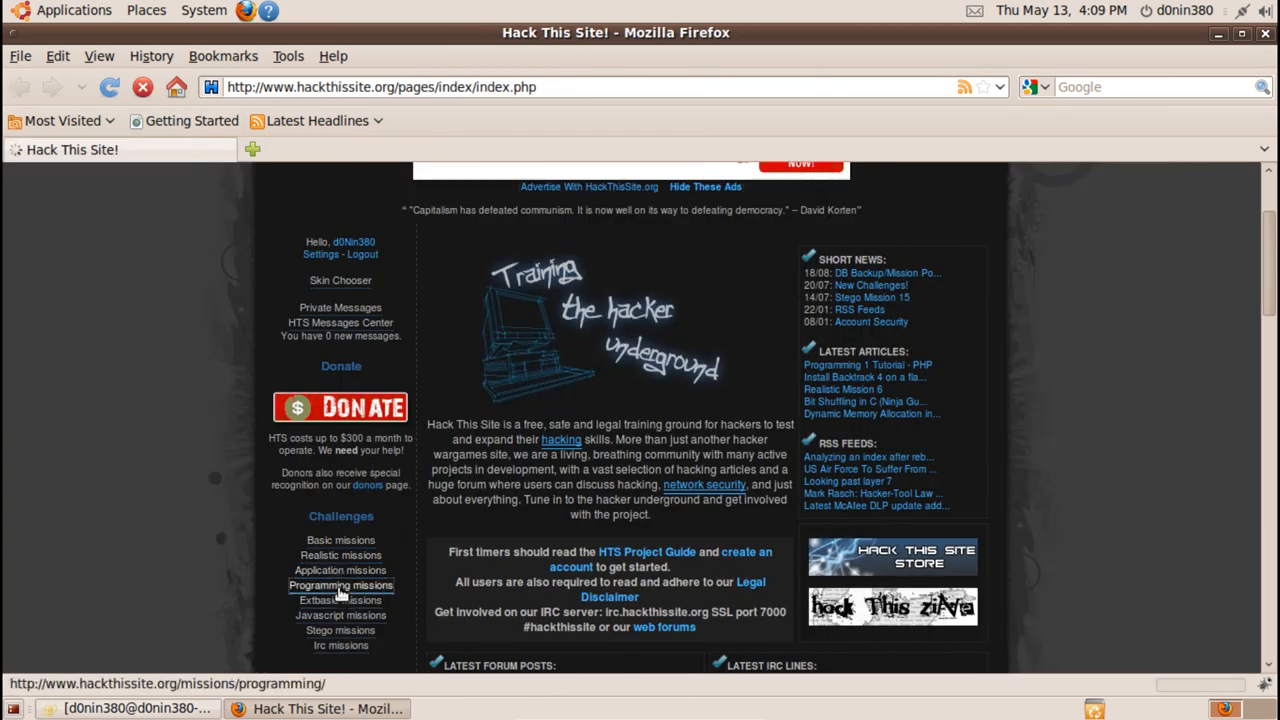
left_click(341, 585)
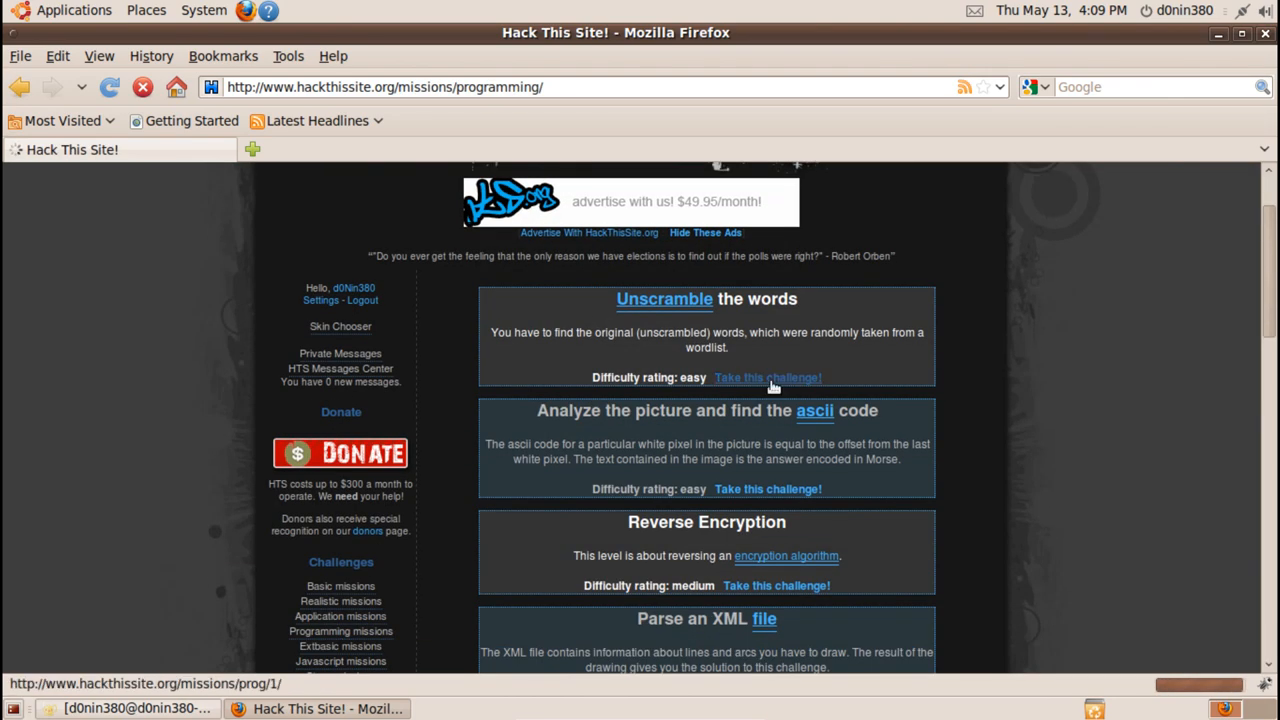
left_click(767, 377)
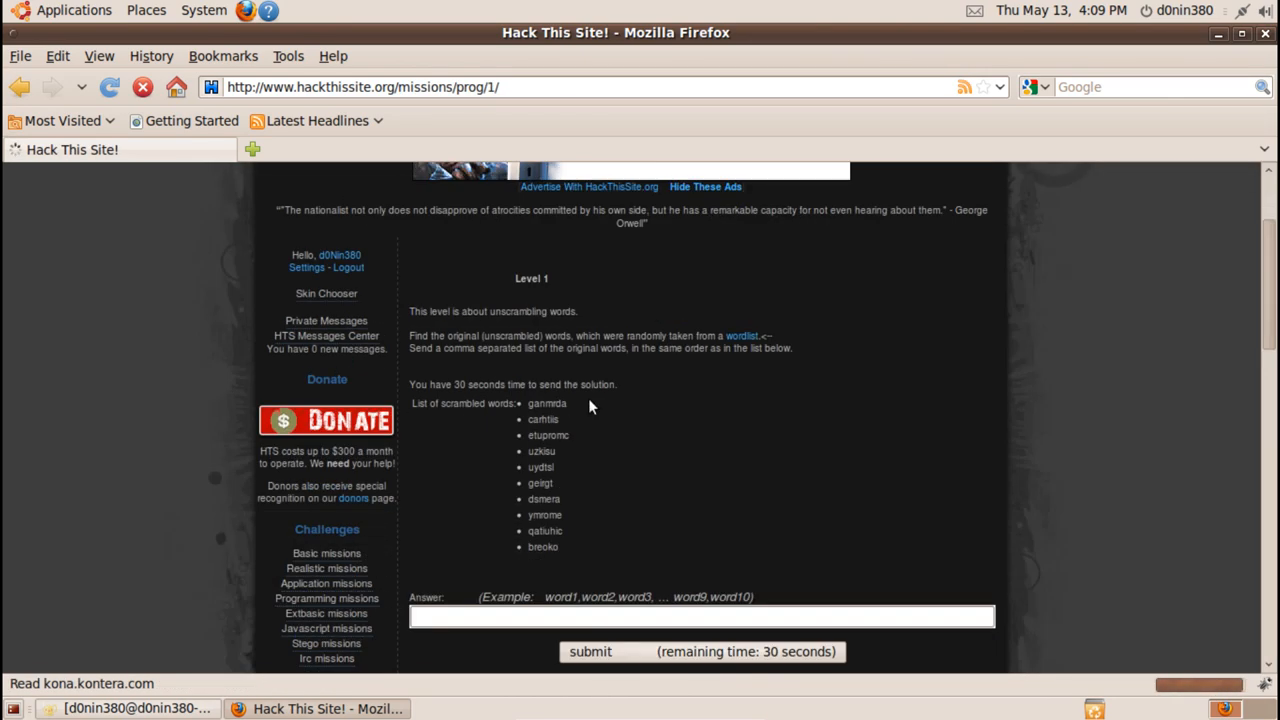
scroll("down", 3)
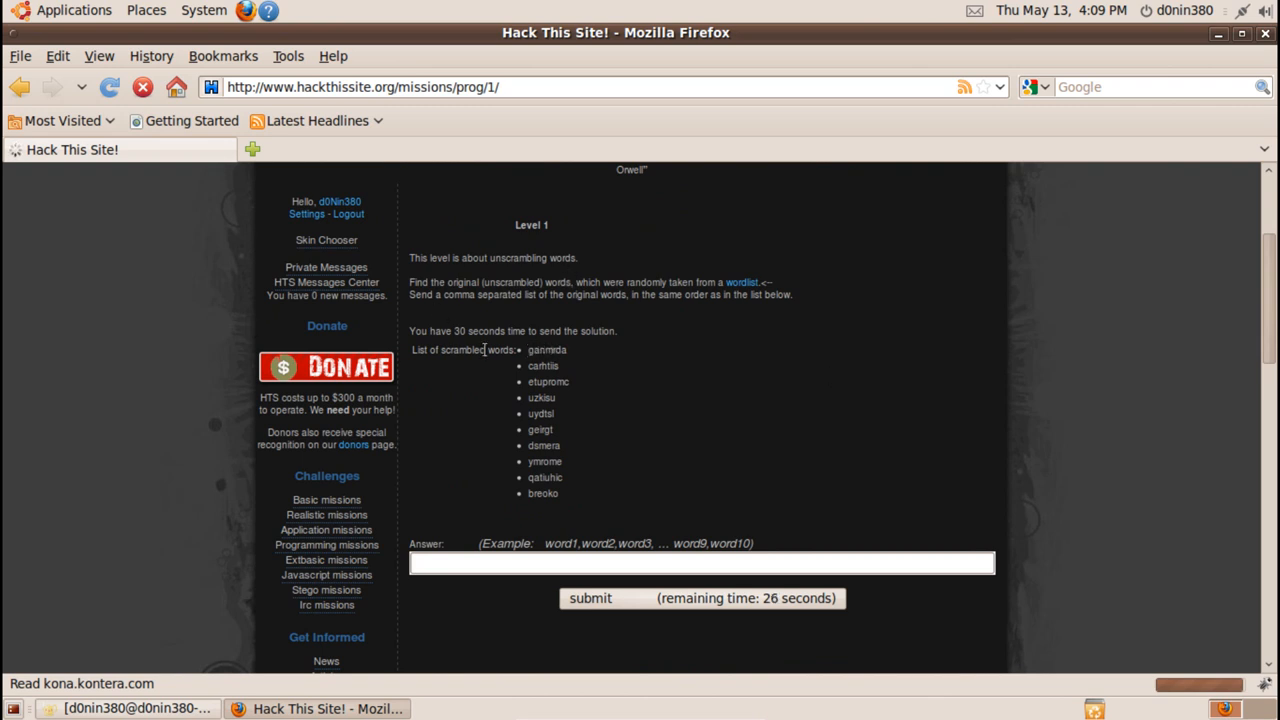
mouse_move(570, 482)
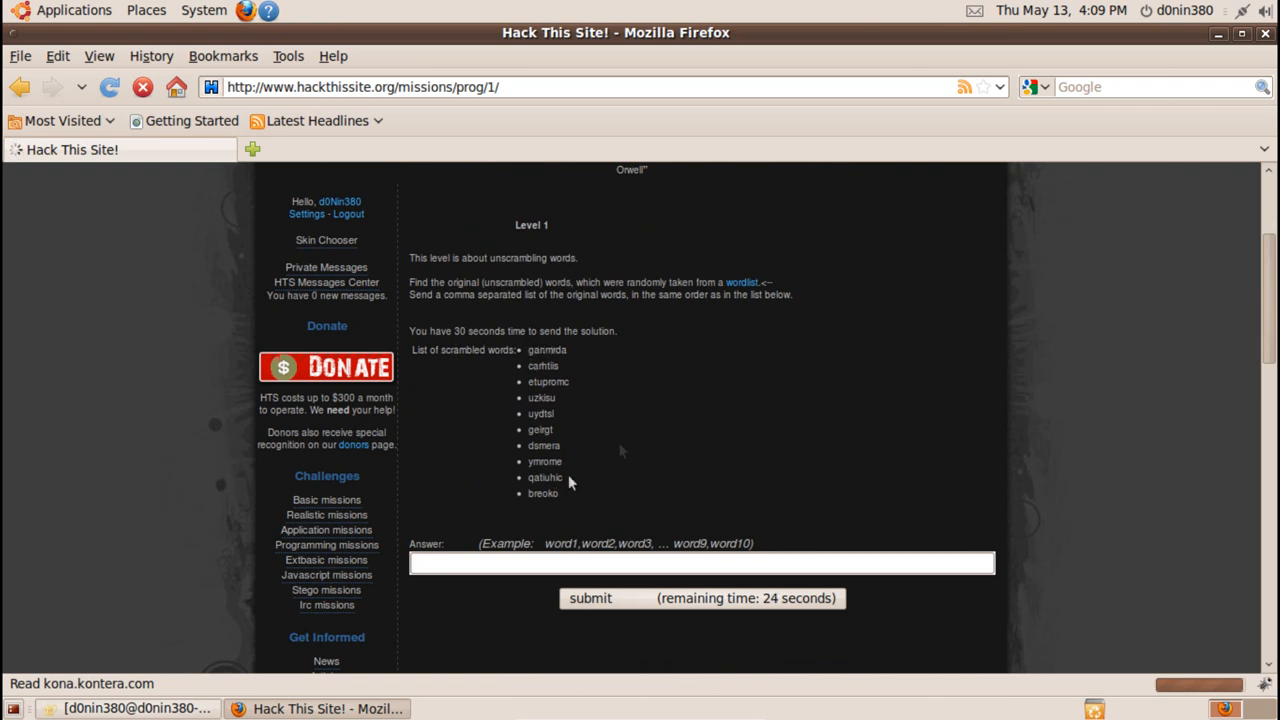
mouse_move(600, 363)
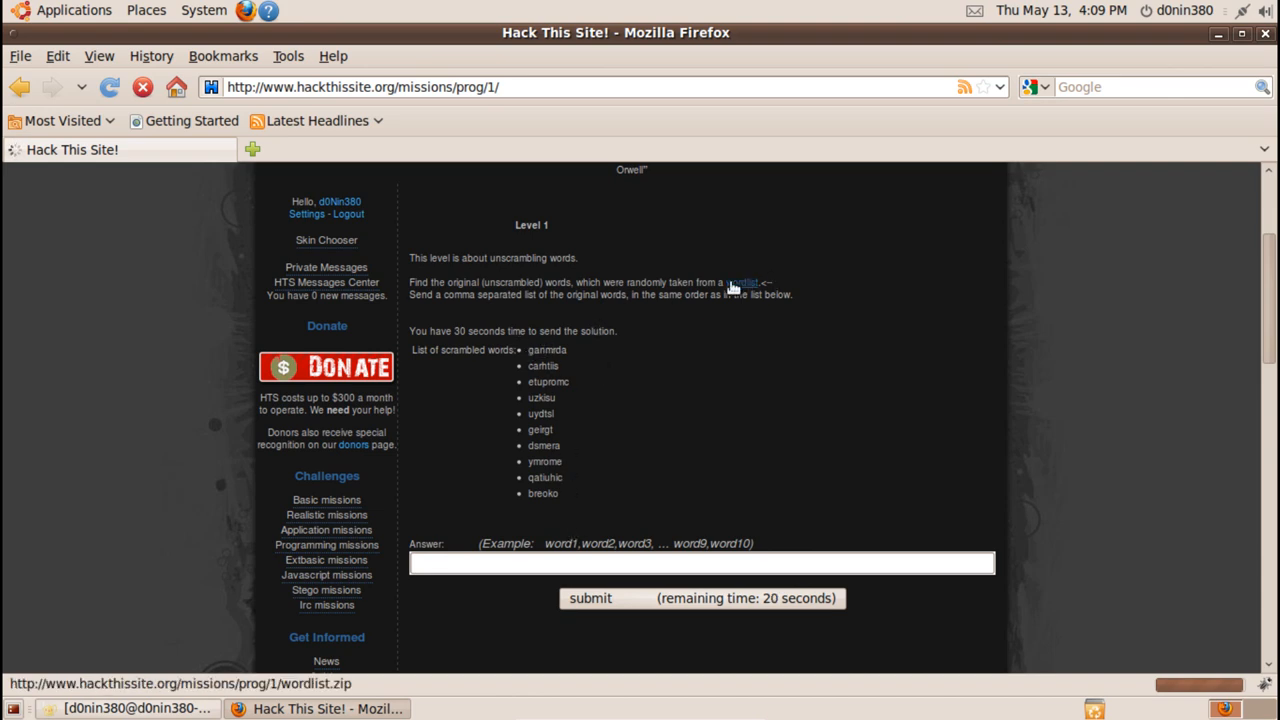
Glance at wordlist.txt in Geany, then return to the mission page's 'too late' alert.
left_click(125, 708)
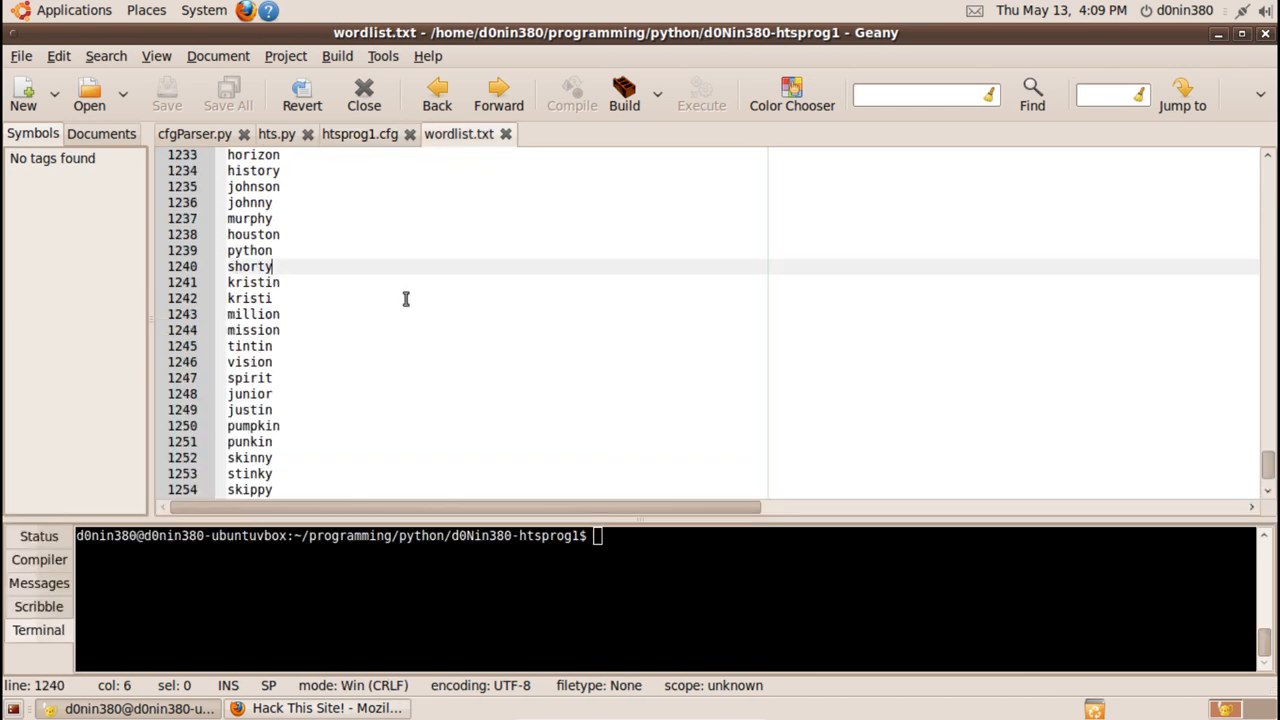
left_click(316, 708)
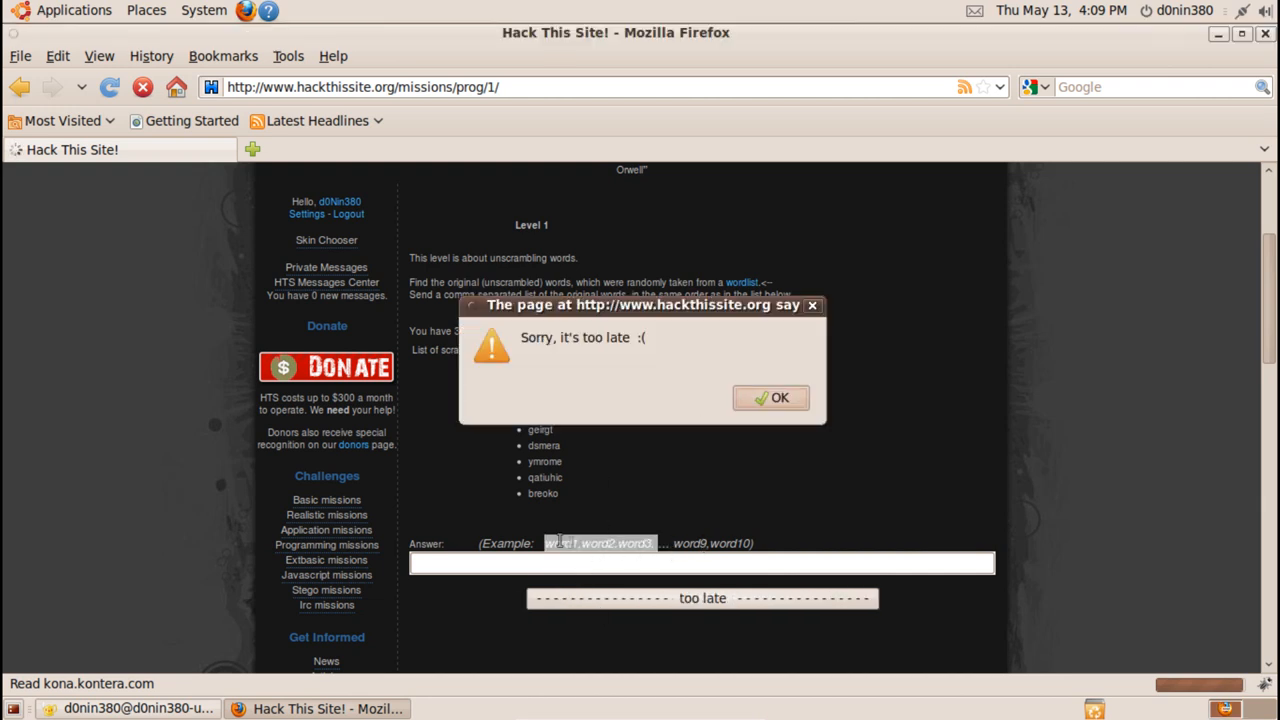
mouse_move(771, 397)
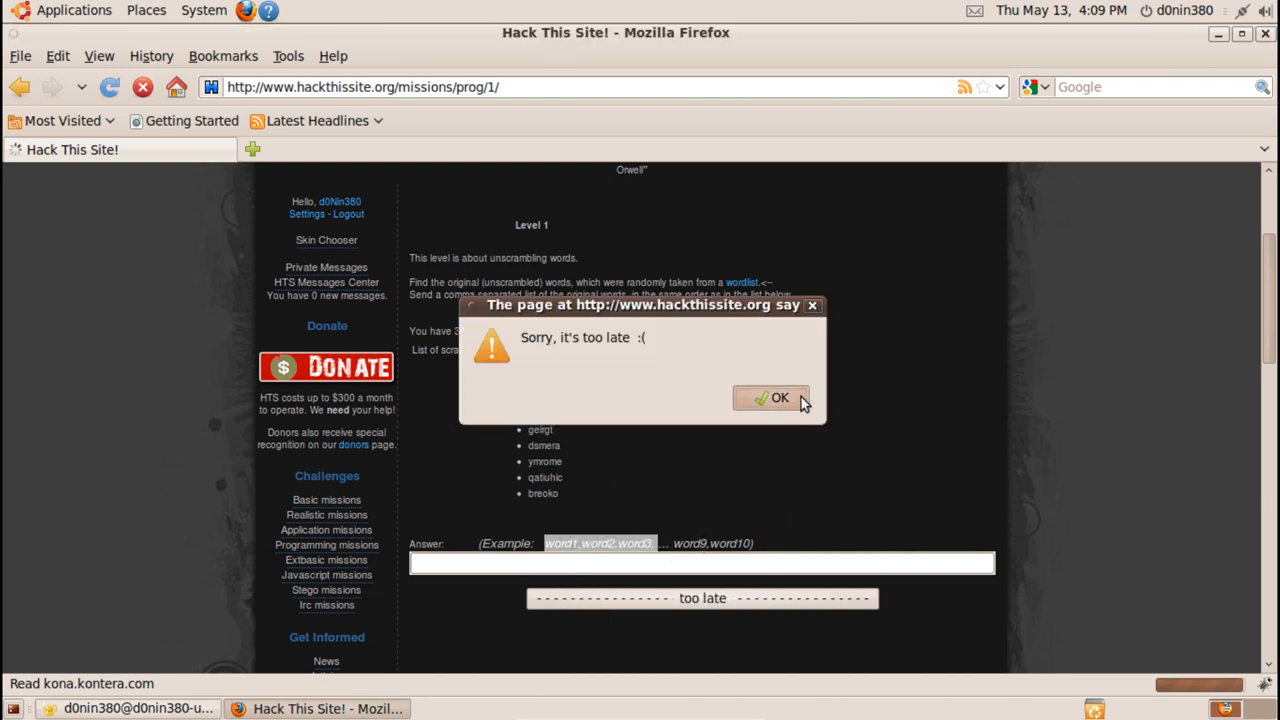
Dismiss the too-late alert and review the user login setting in htsprog1.cfg.
left_click(772, 397)
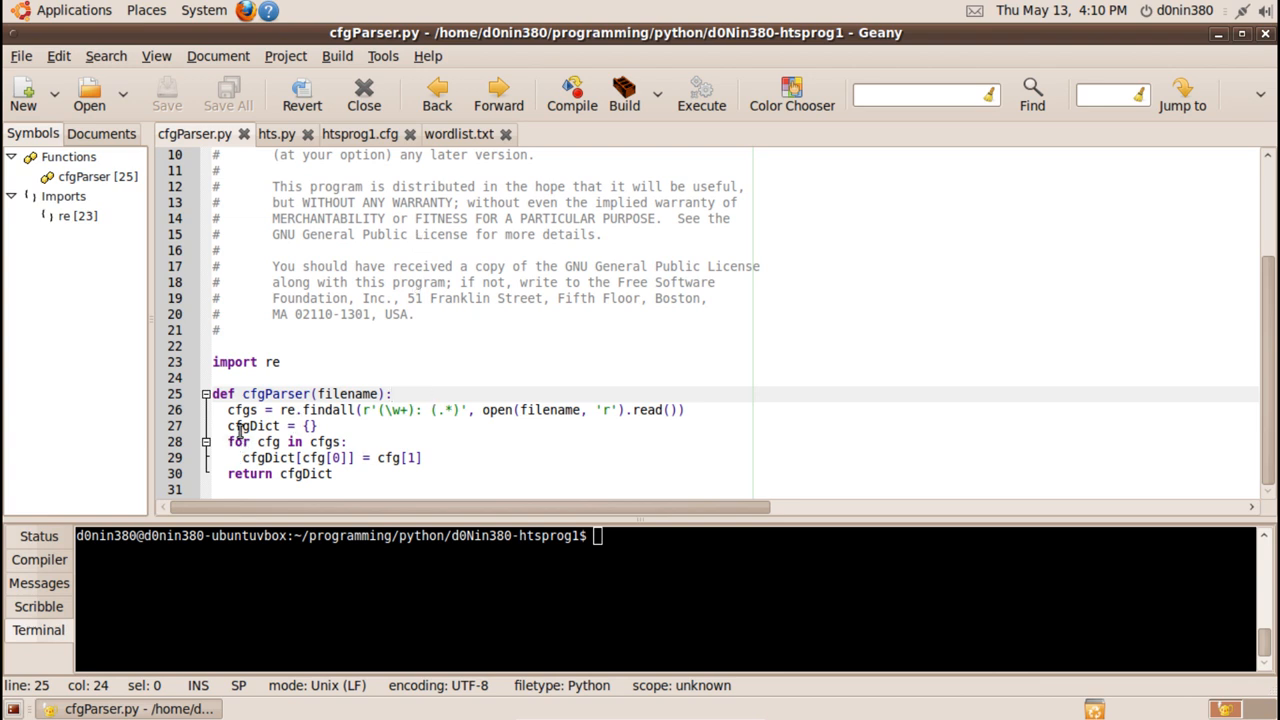
double_click(243, 410)
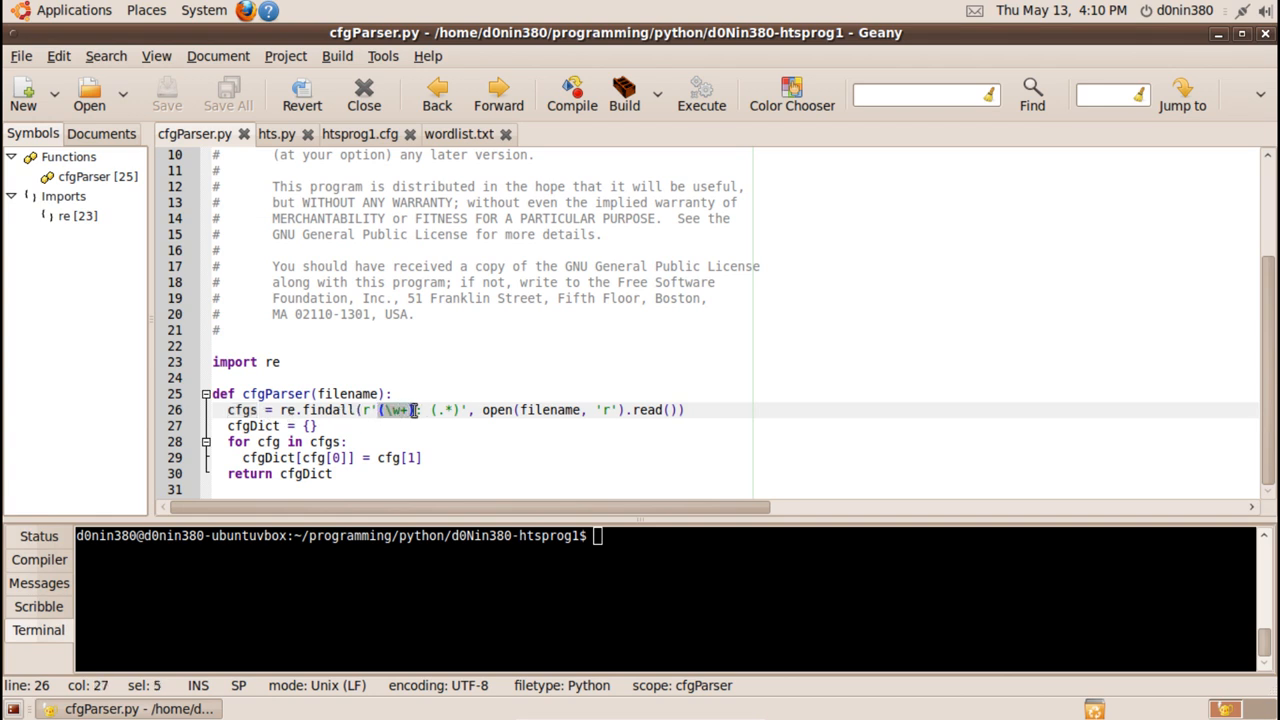
left_click(359, 133)
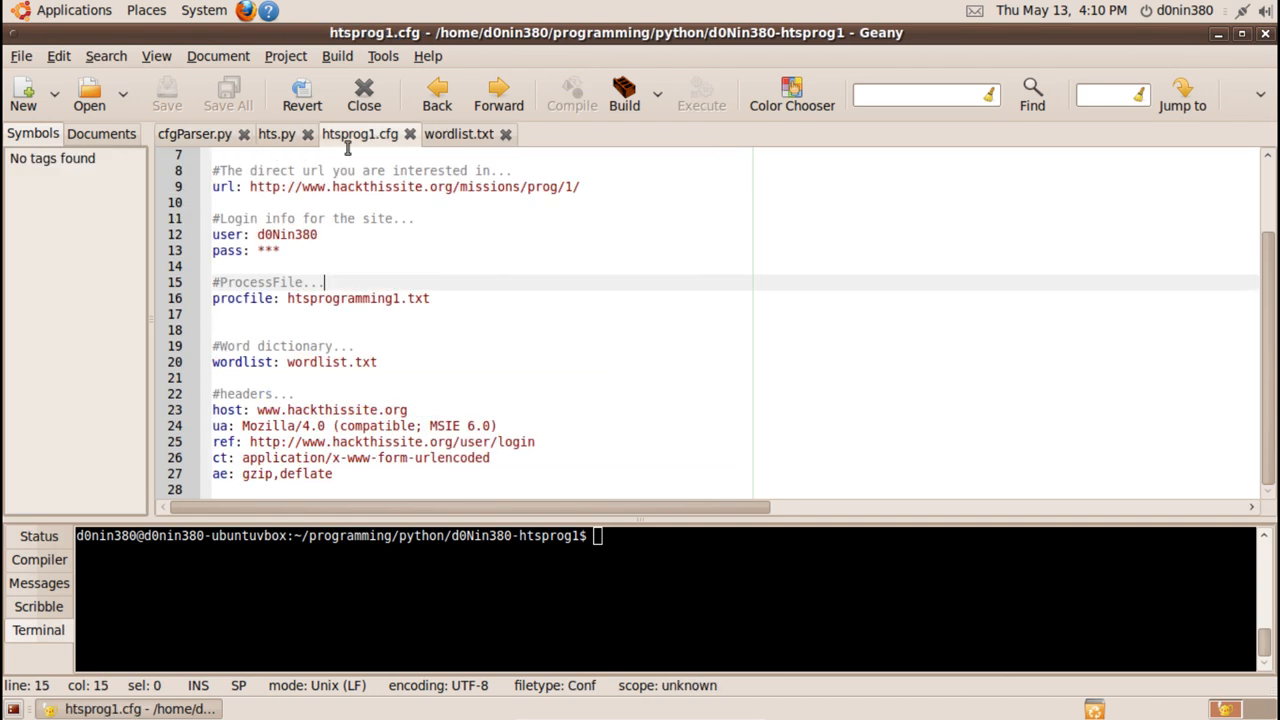
double_click(227, 234)
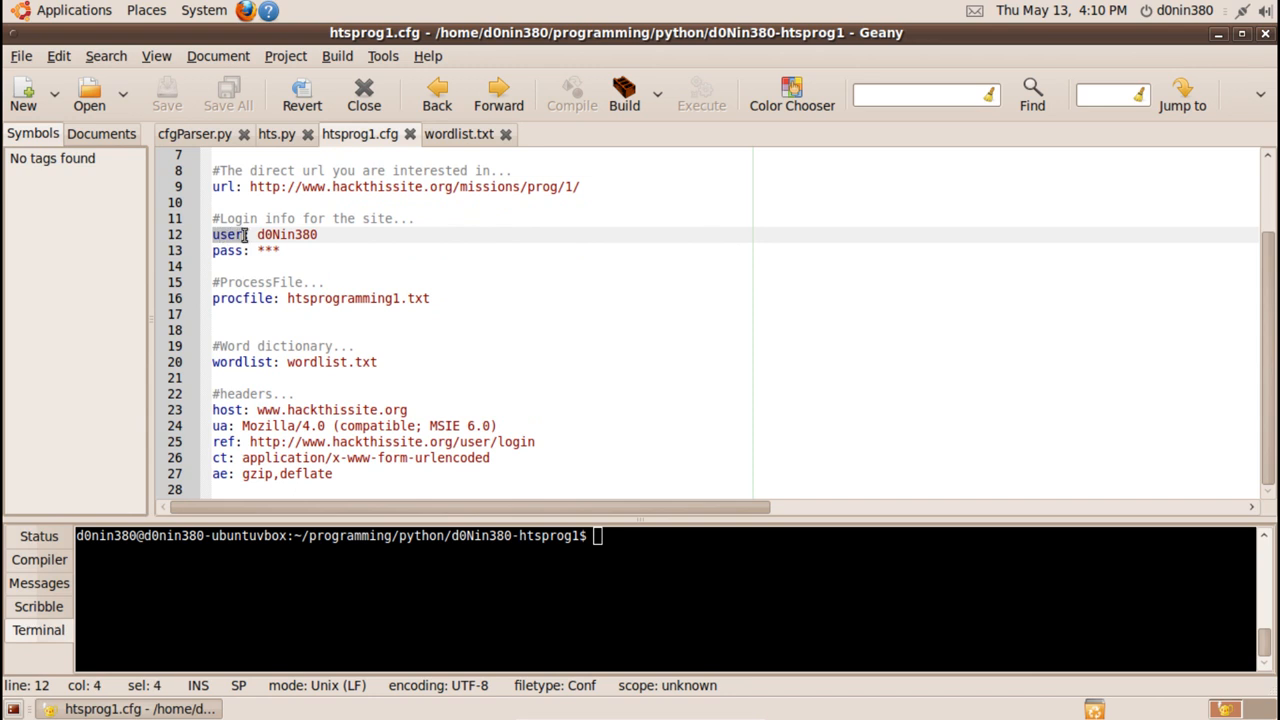
double_click(270, 234)
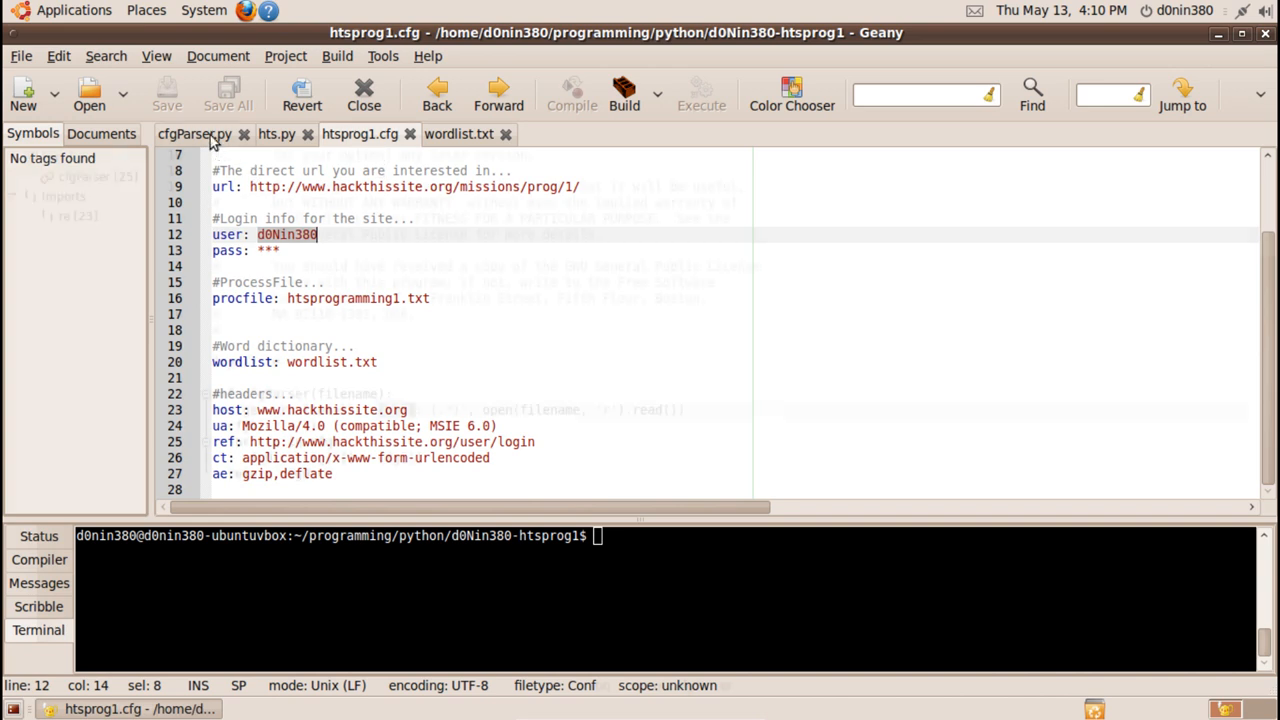
Highlight cfgDict and the loop variable cfg in cfgParser.py's parsing code.
left_click(194, 133)
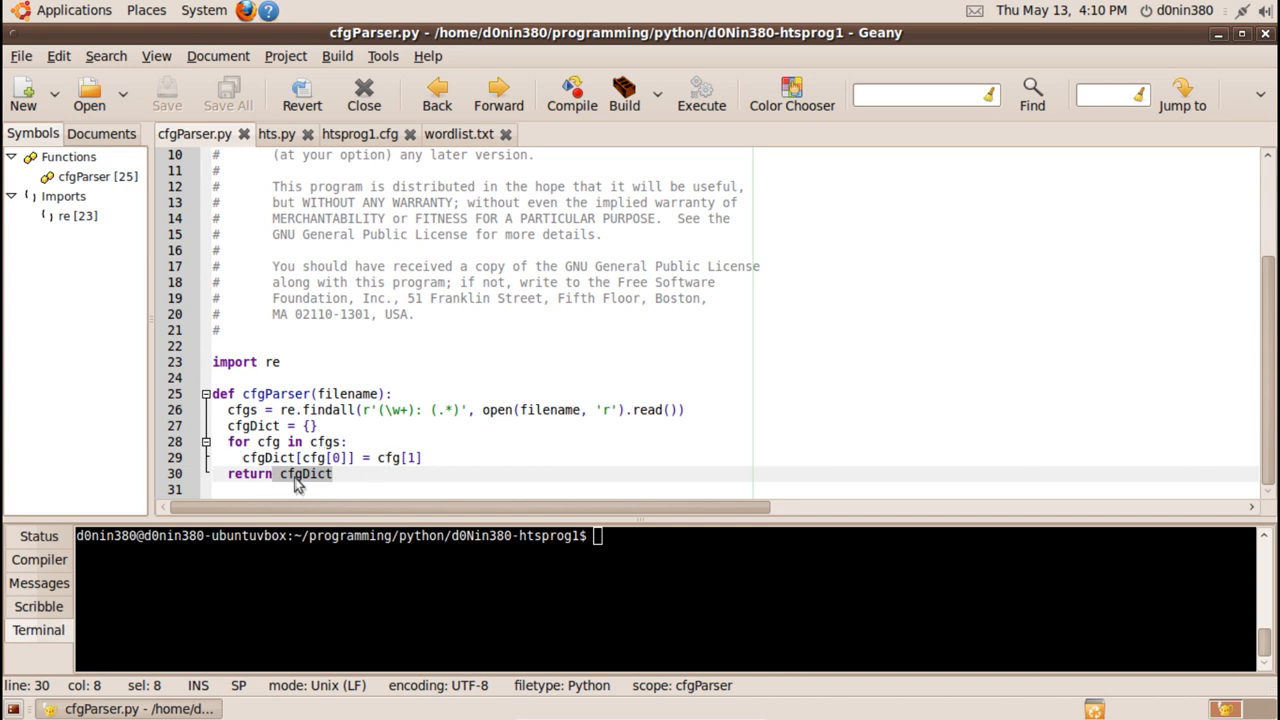
left_click(240, 441)
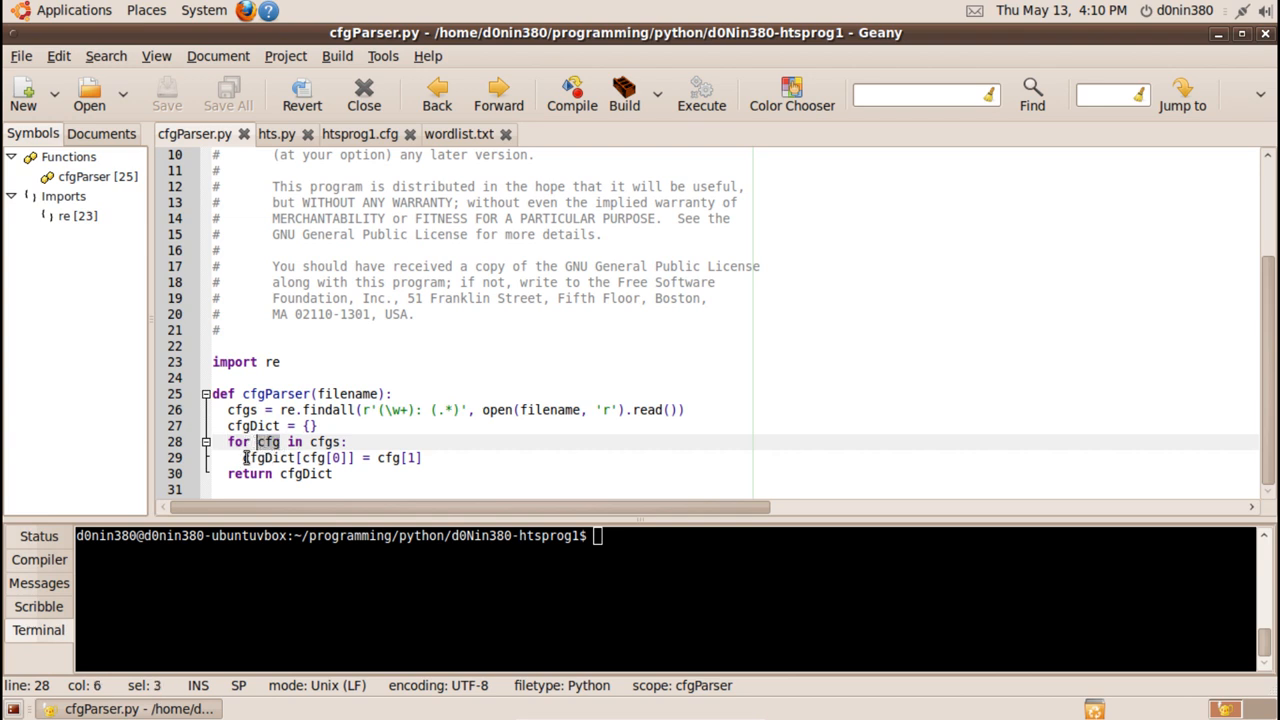
left_click(422, 457)
type("./")
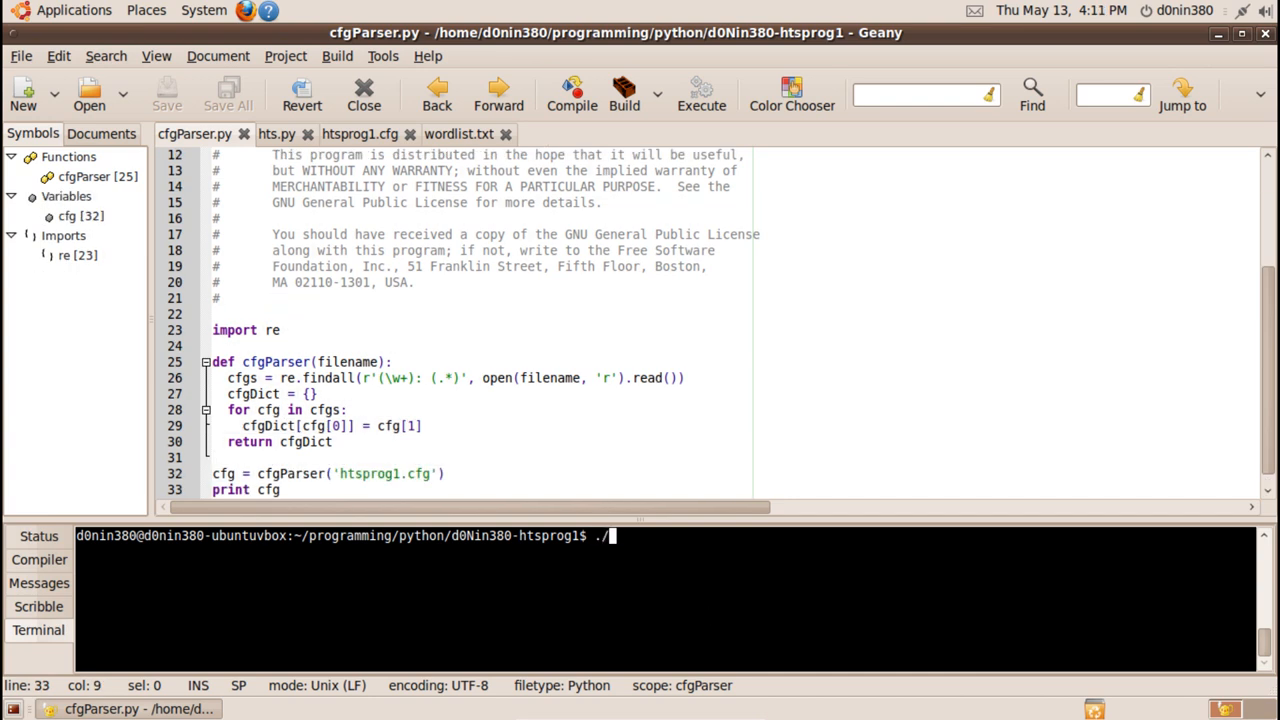
Run ./cfgParser.py to print the settings dictionary, then view htsprog1.cfg.
type("cfgParser.py")
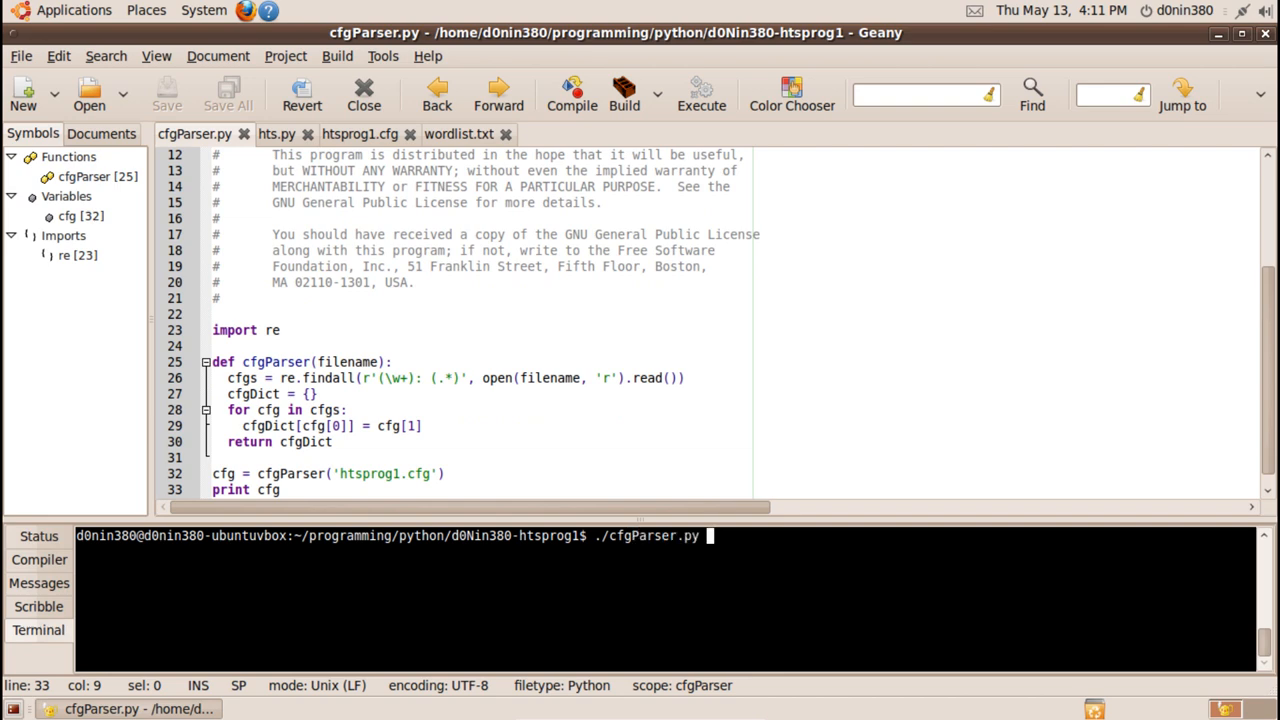
key("Return")
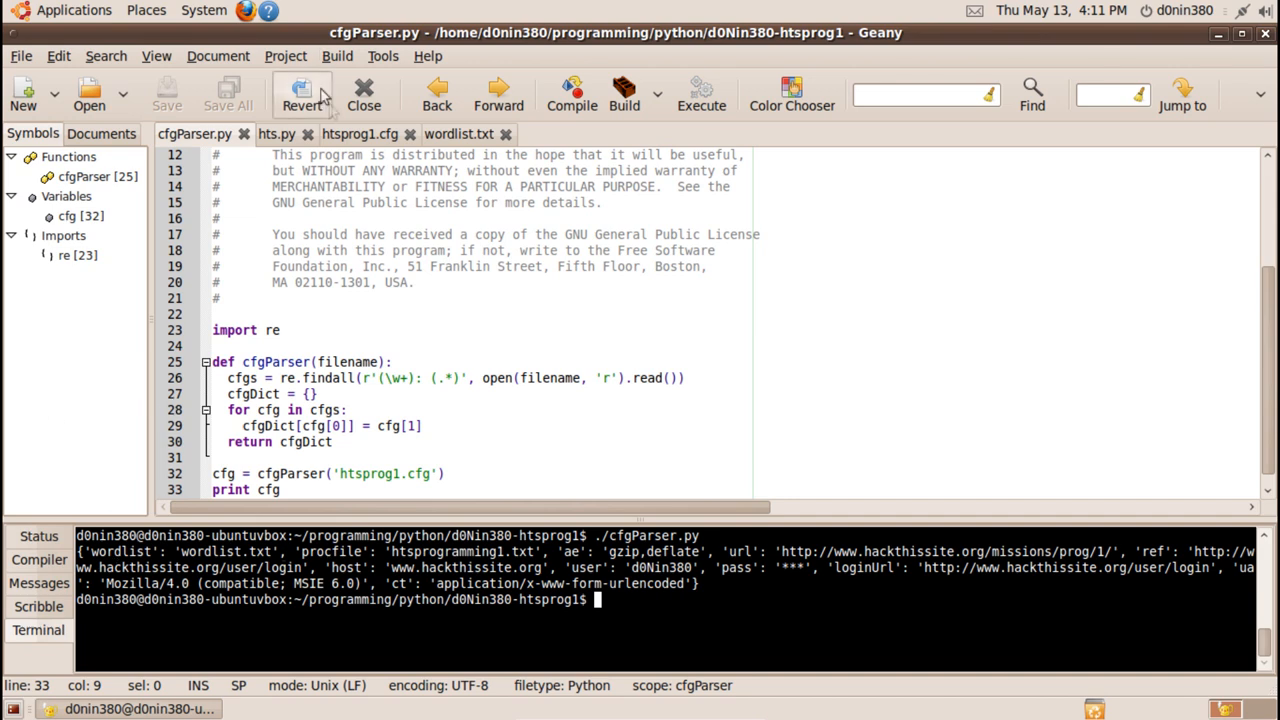
left_click(359, 133)
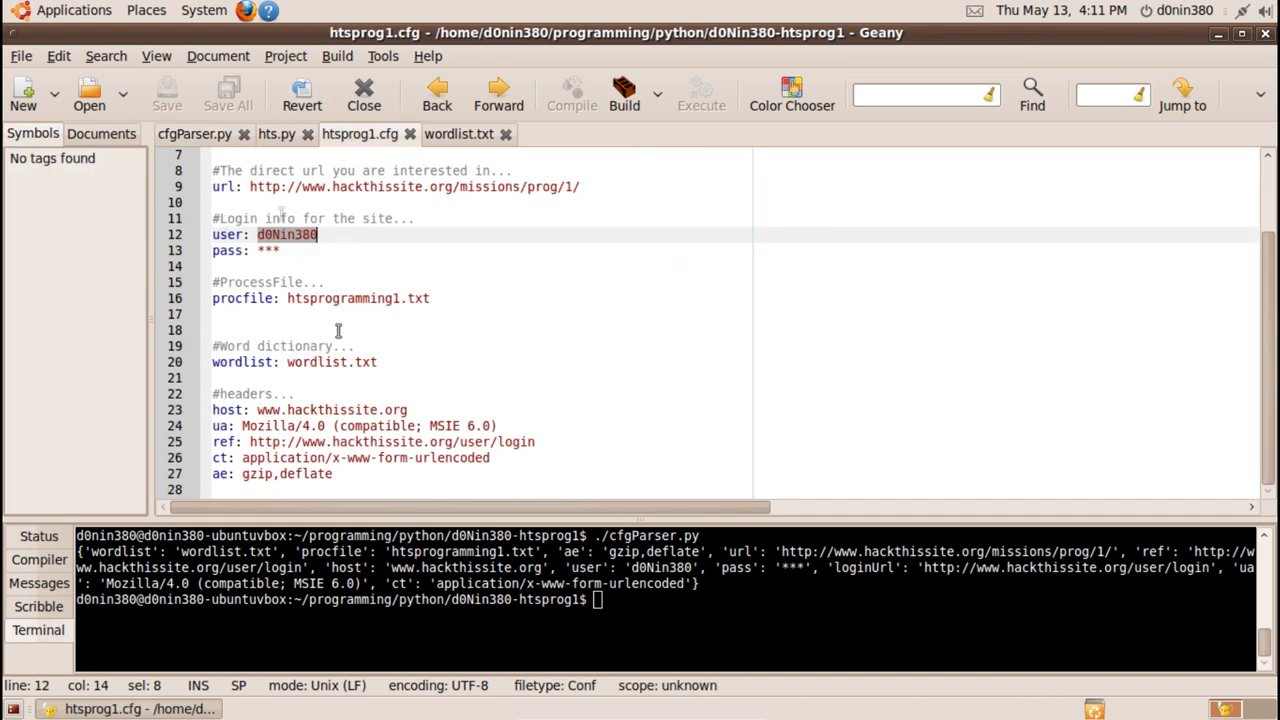
Close cfgParser.py and highlight the cfgs dictionary and login data in hts.py.
left_click(176, 133)
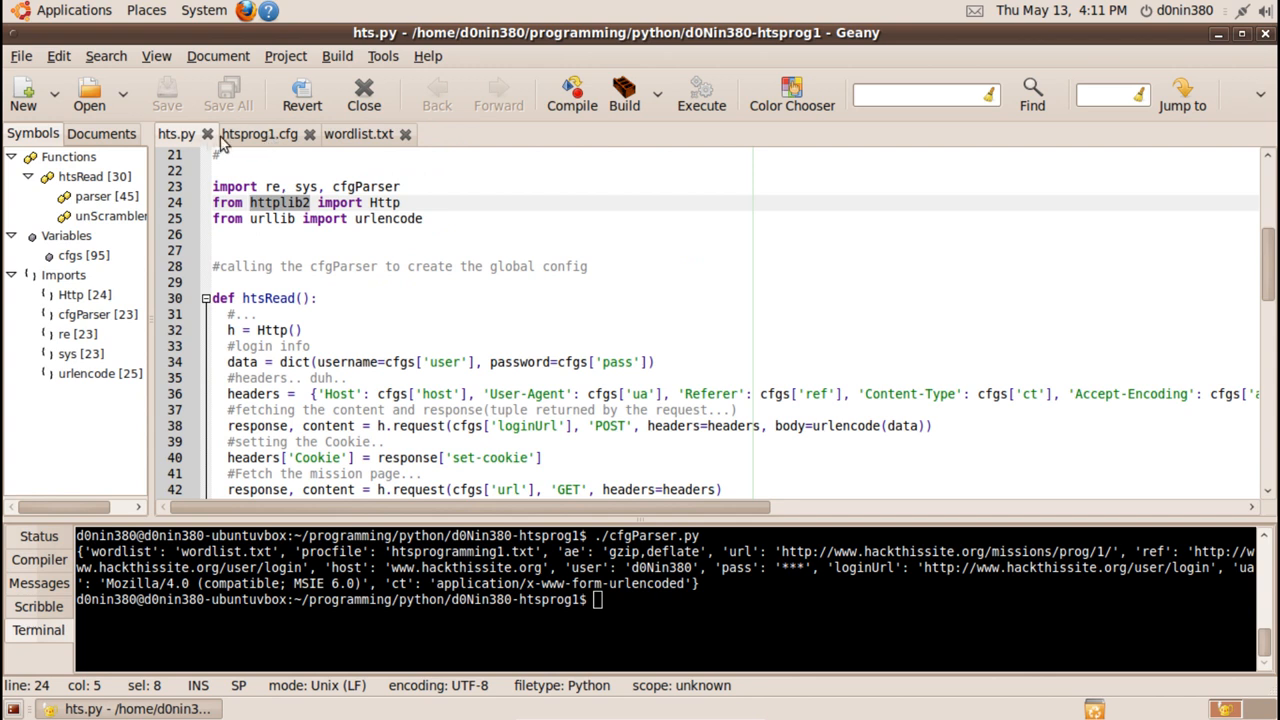
scroll("down", 3)
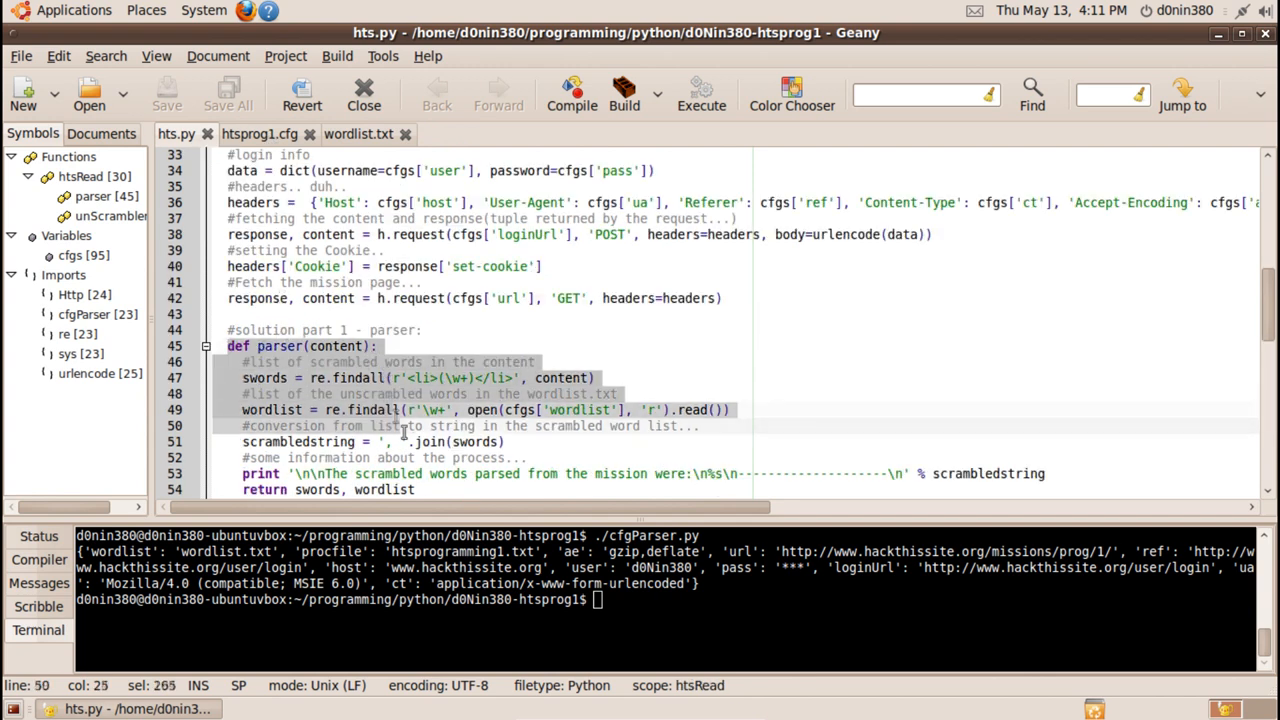
left_click(230, 346)
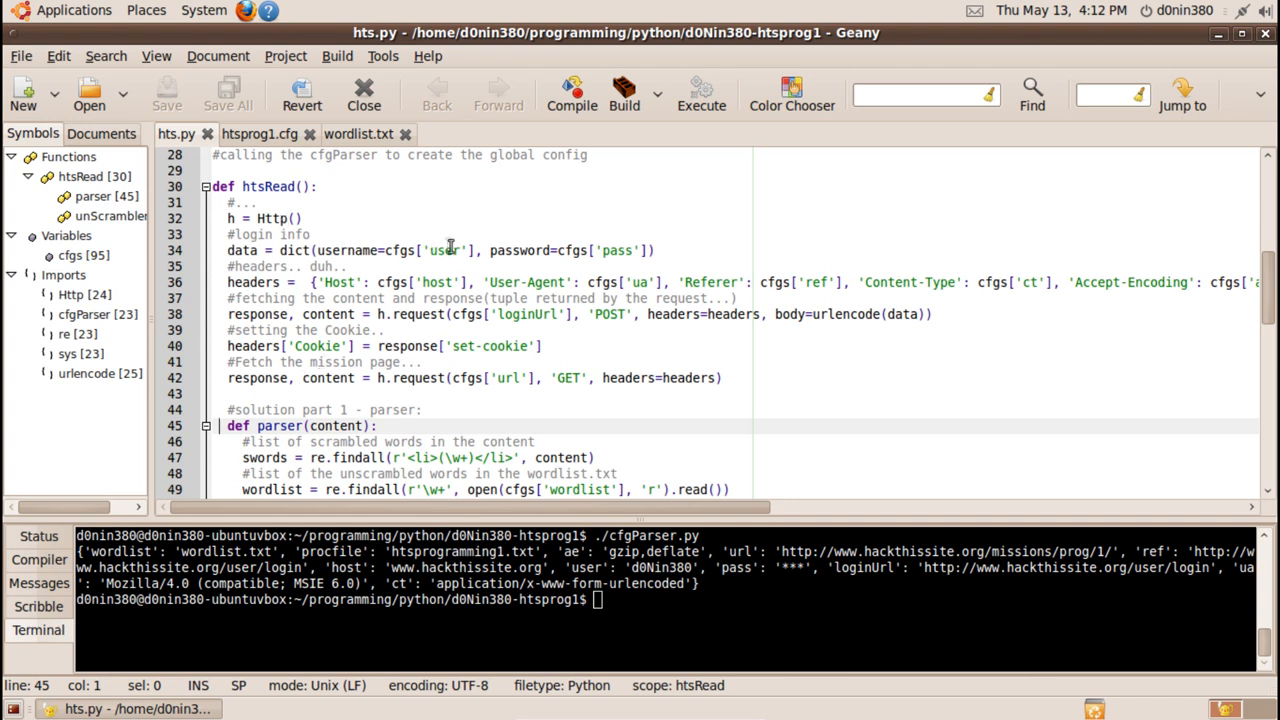
double_click(398, 250)
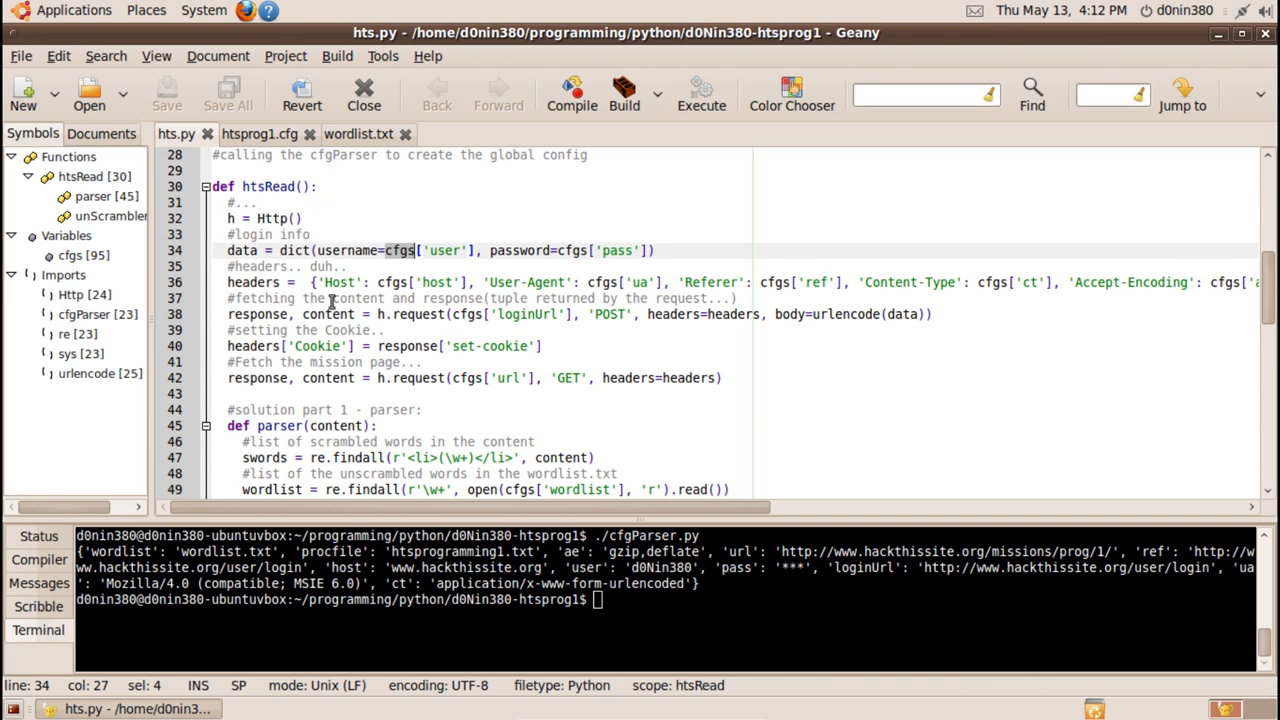
scroll("down", 3)
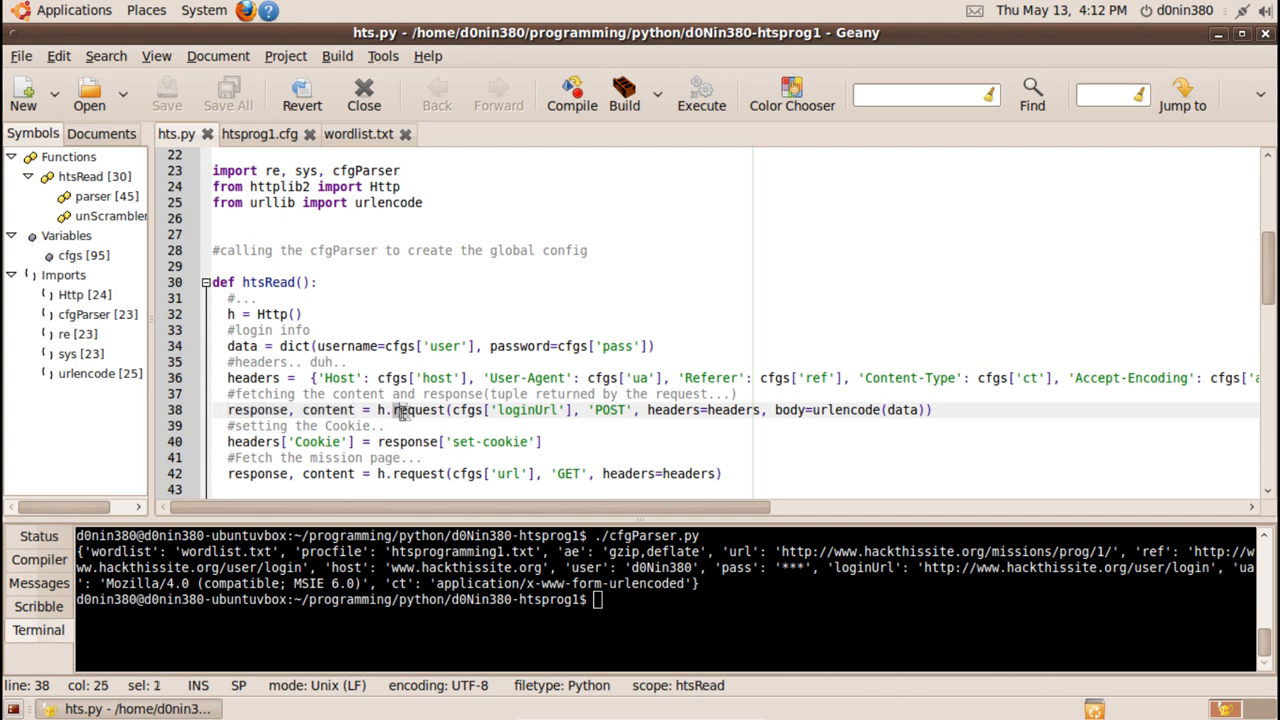
double_click(418, 410)
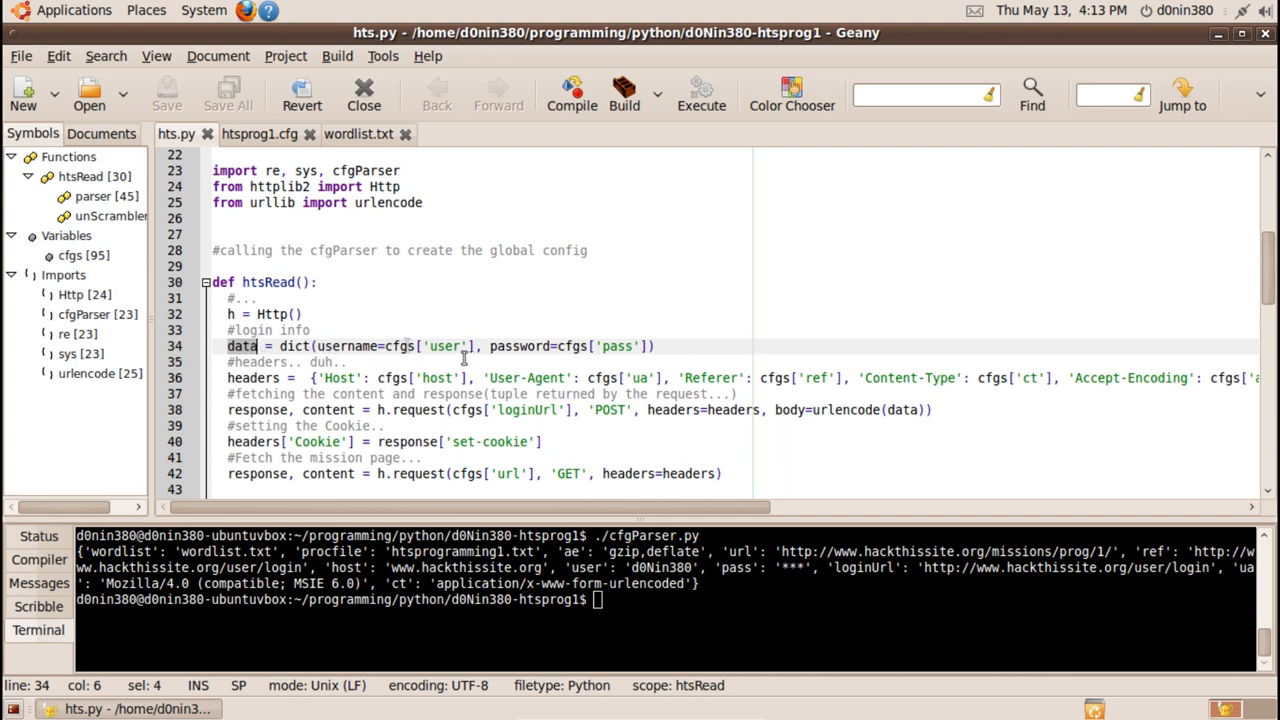
Walk through htsRead's login response, set-cookie header, and fetched mission page content.
scroll("down", 3)
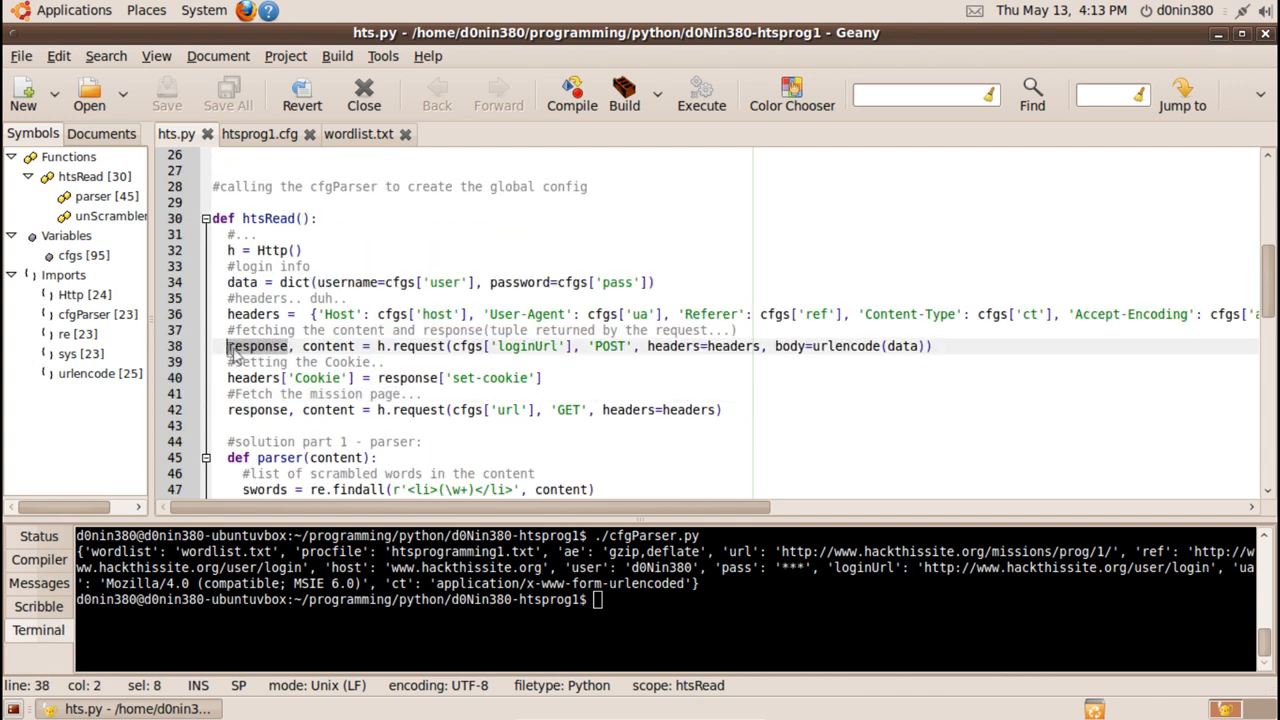
left_click(446, 346)
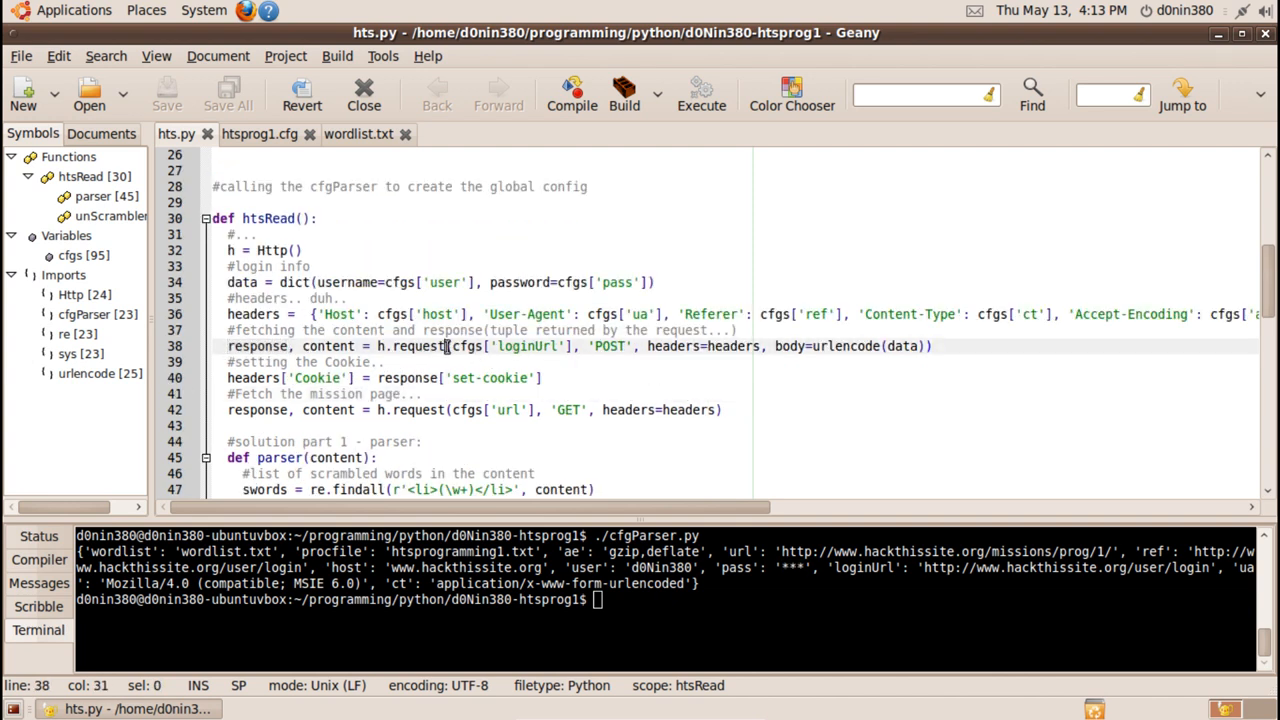
double_click(410, 346)
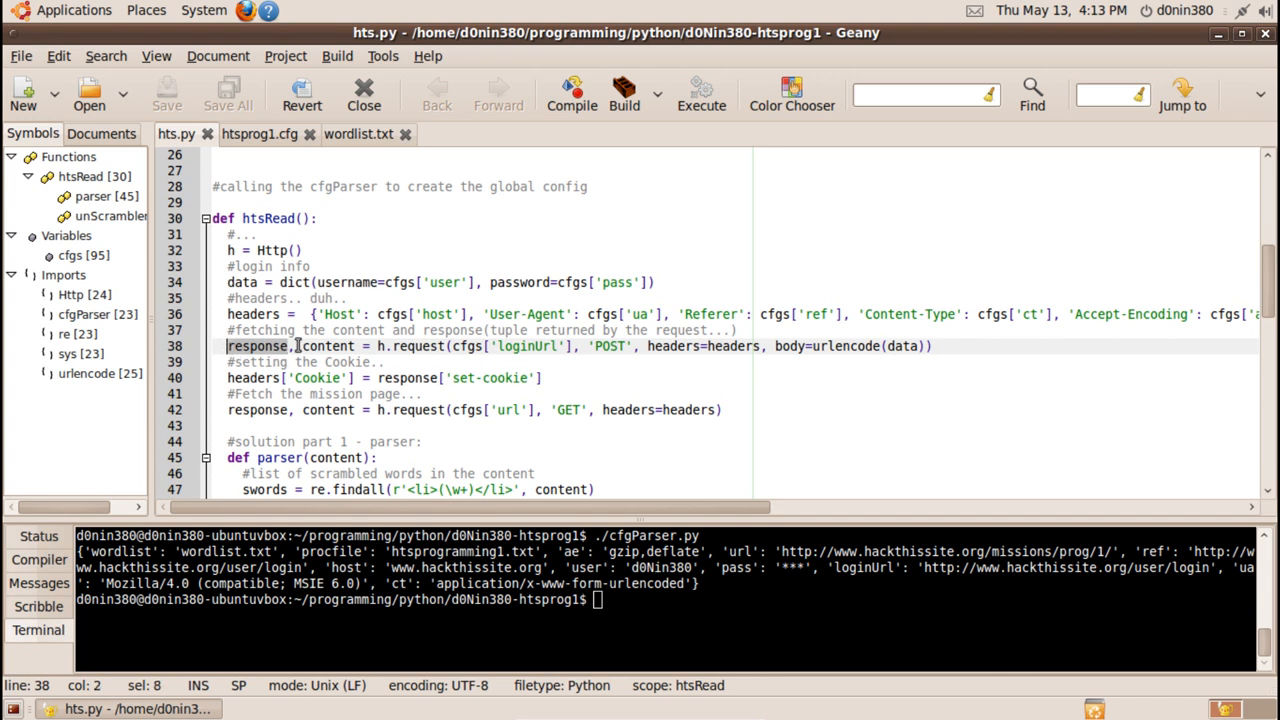
double_click(328, 346)
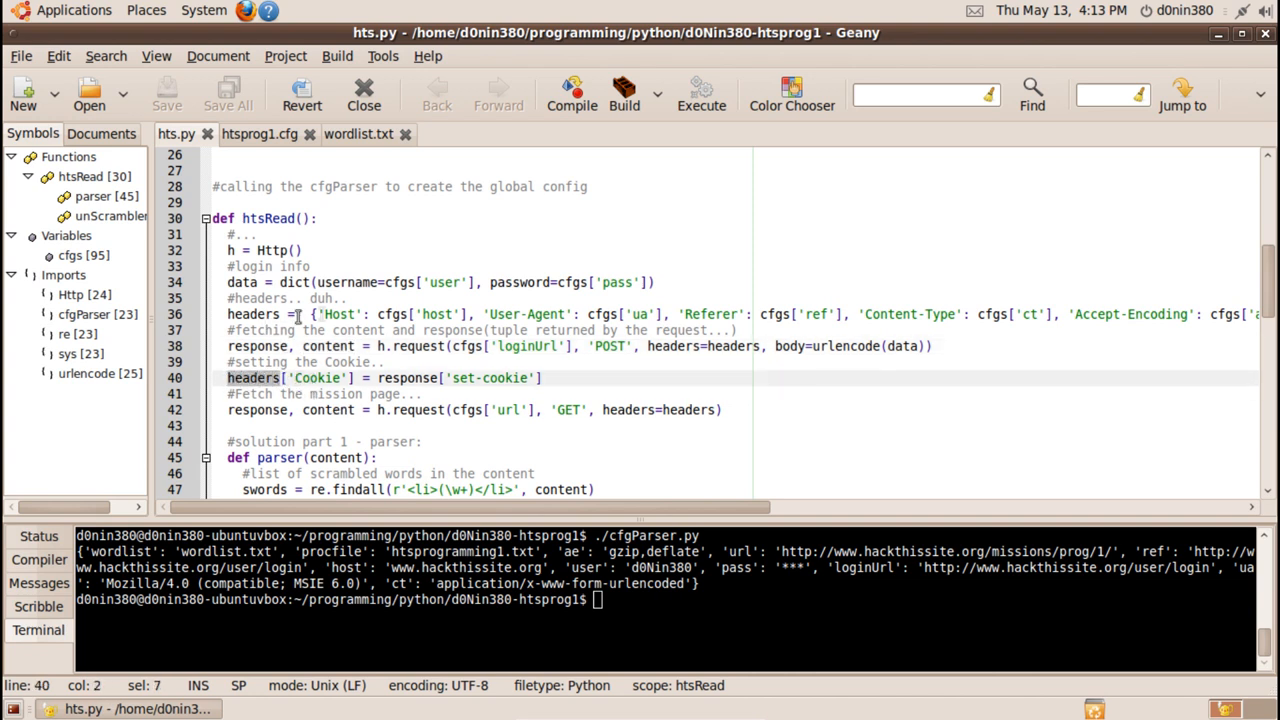
double_click(318, 377)
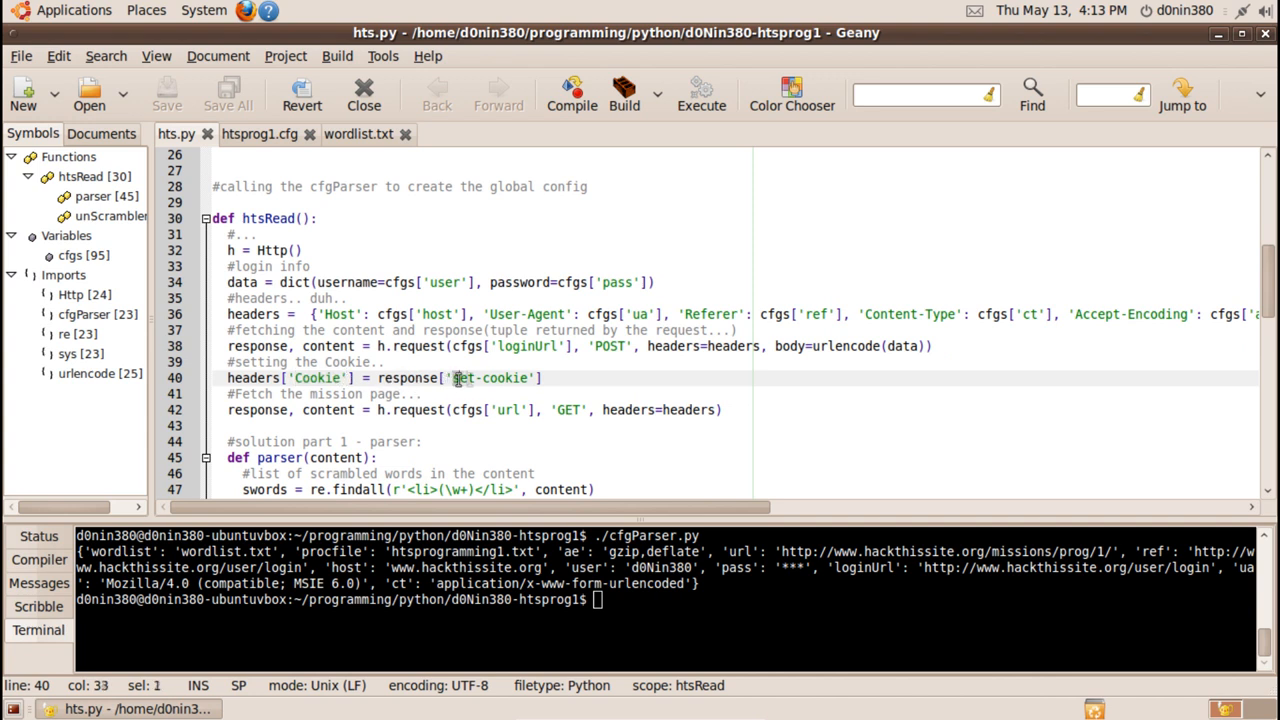
double_click(489, 377)
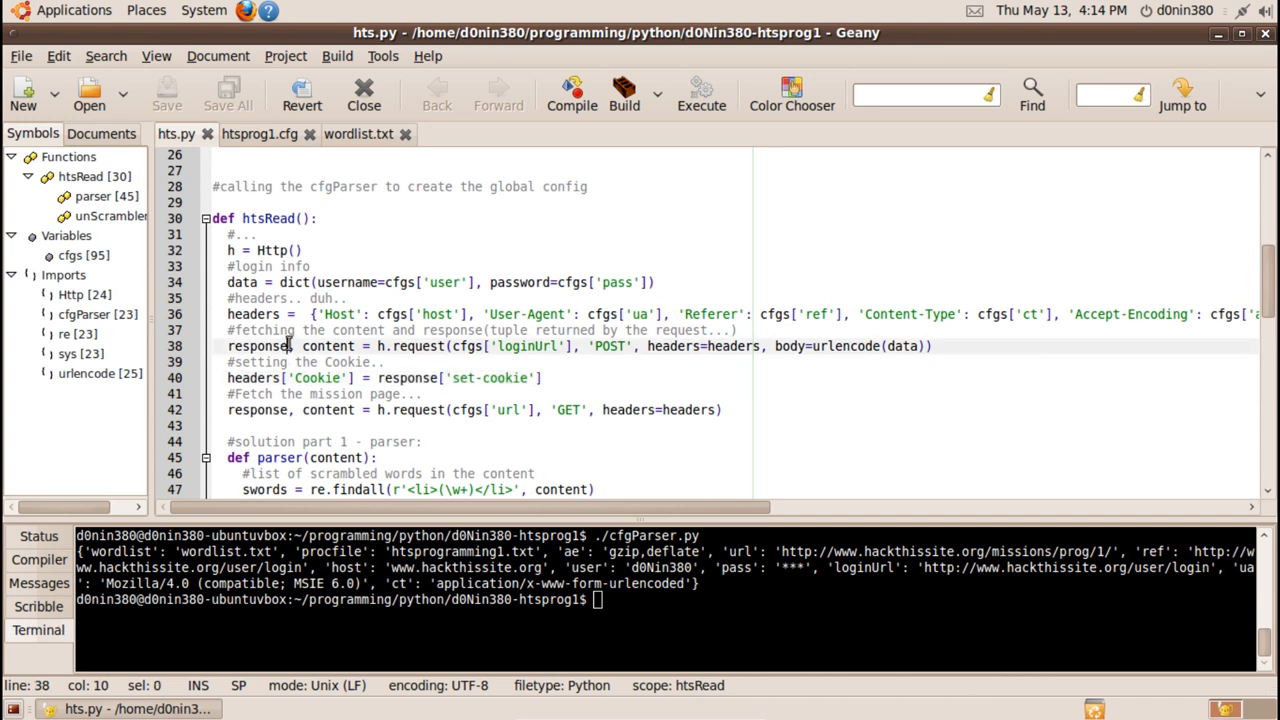
double_click(258, 345)
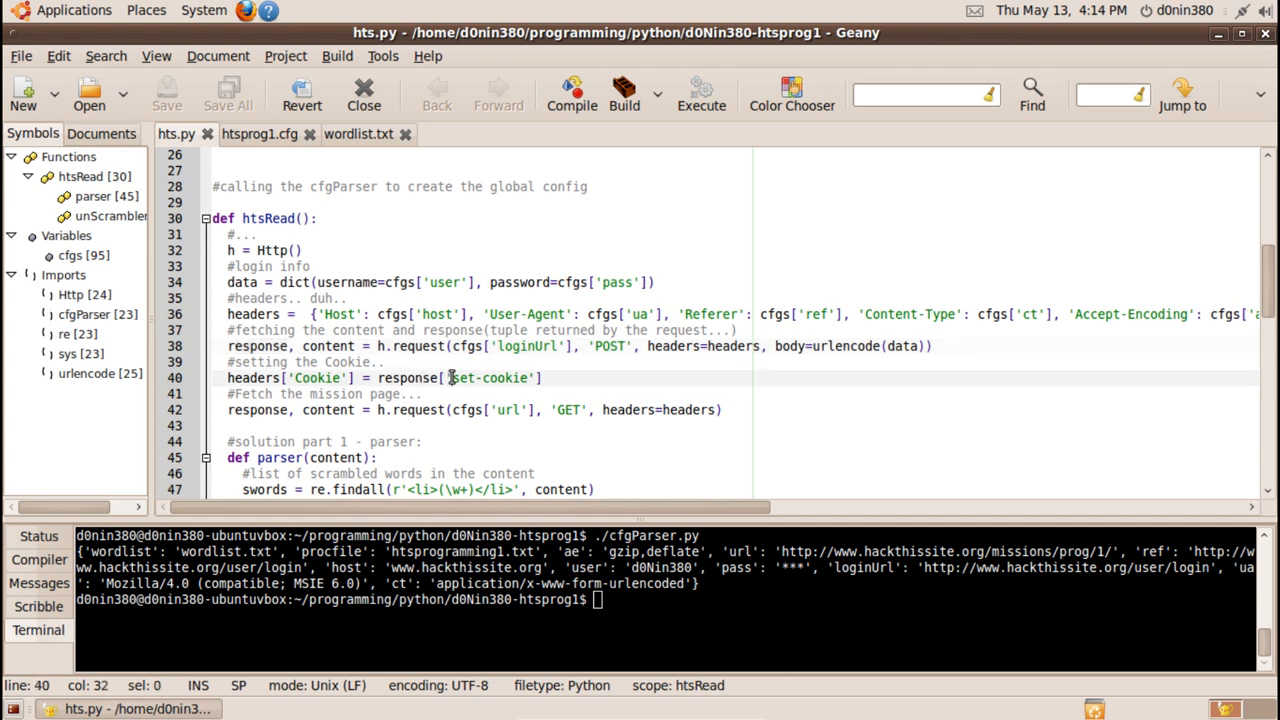
double_click(489, 377)
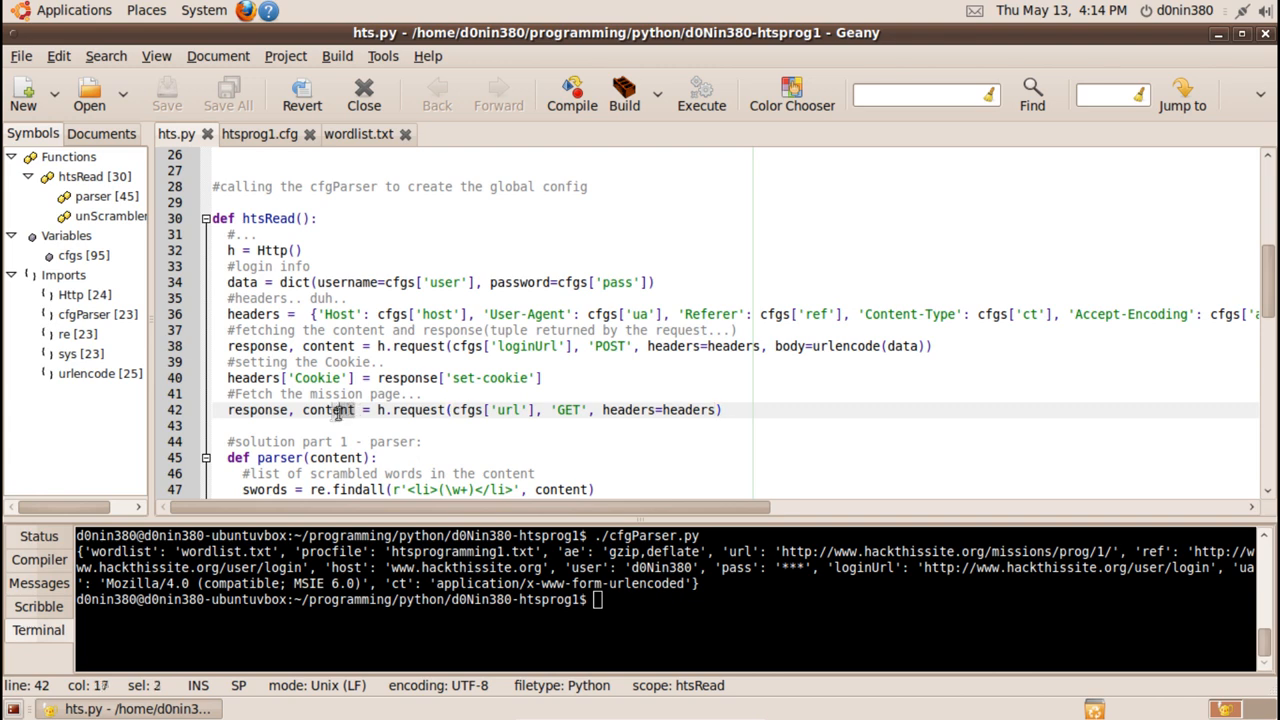
left_click(312, 457)
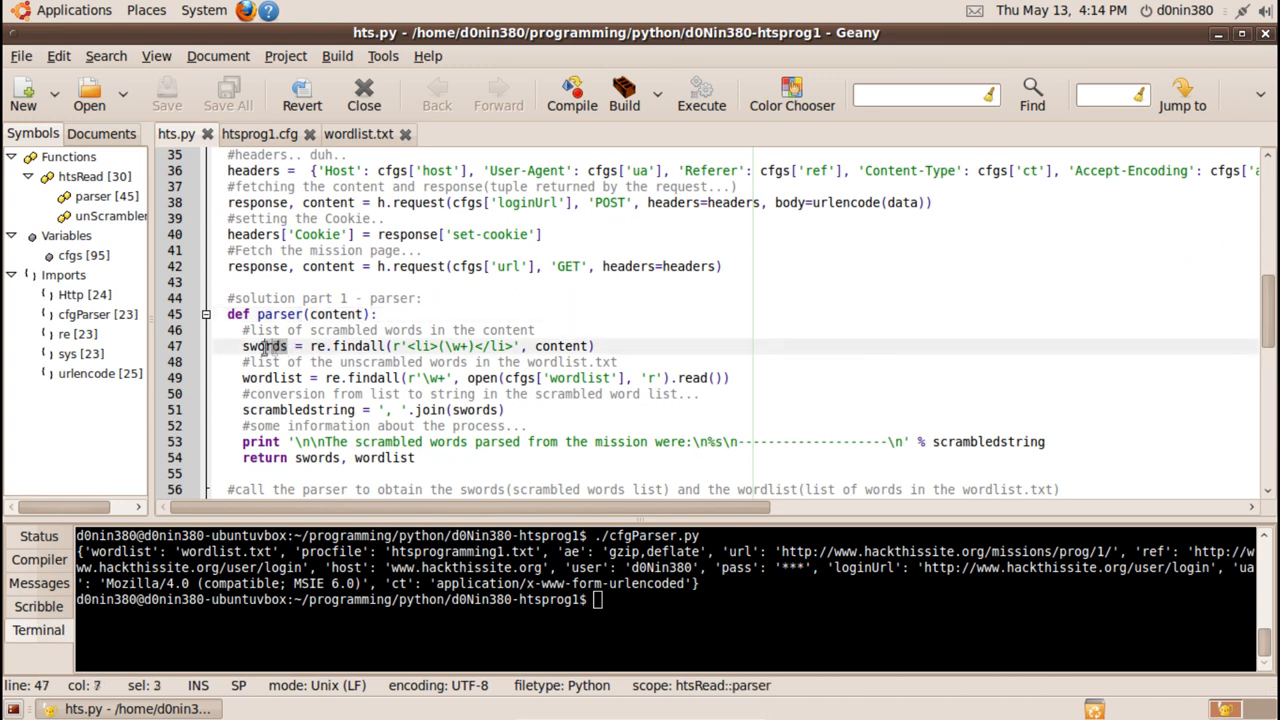
left_click(285, 345)
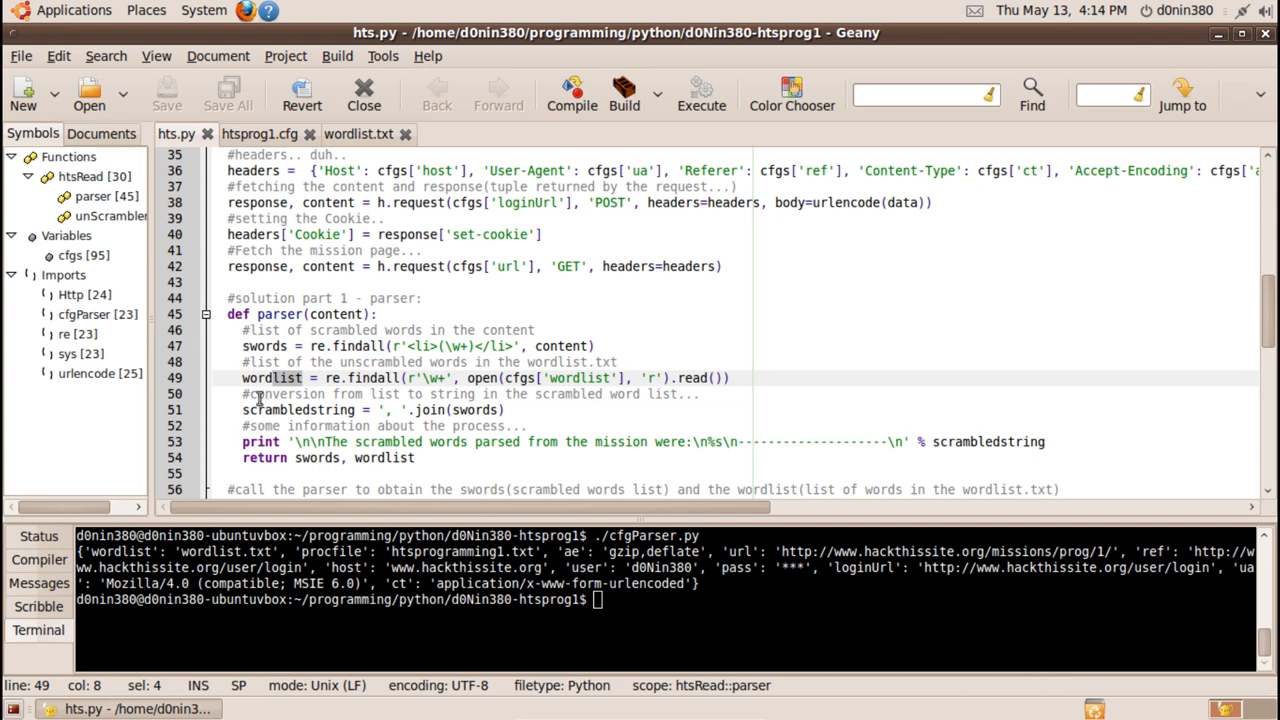
left_click(318, 457)
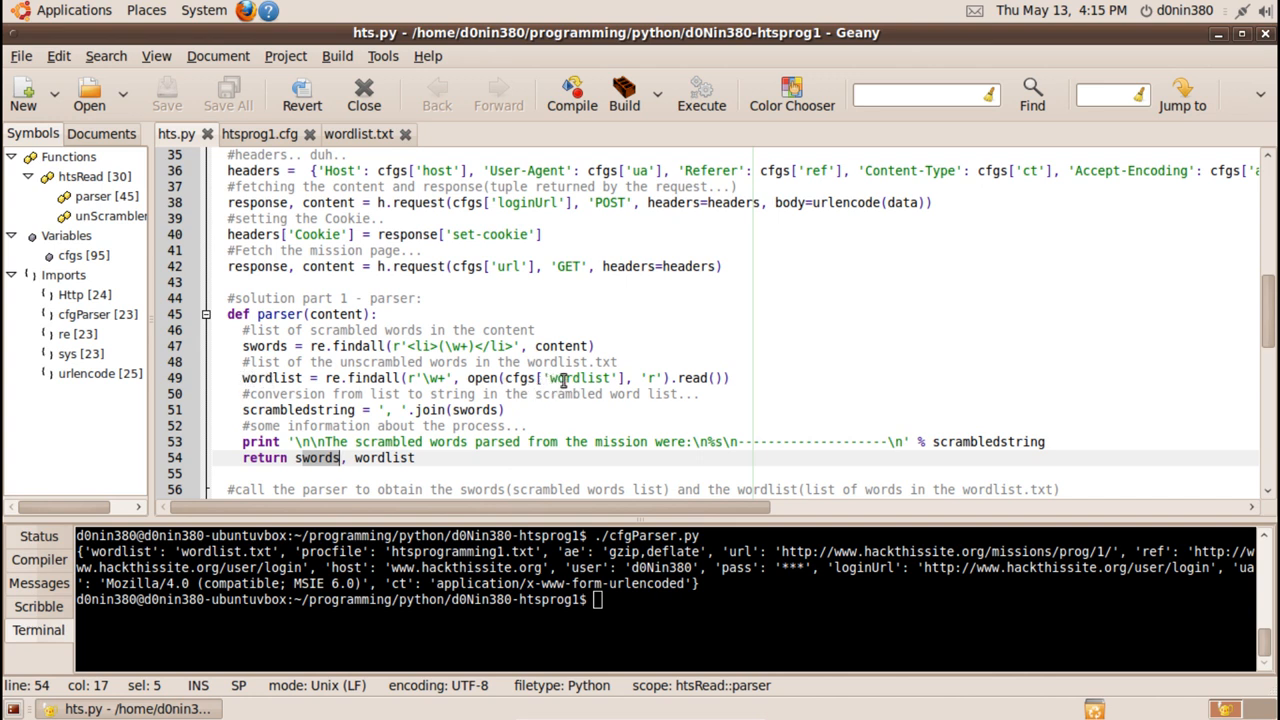
mouse_move(610, 378)
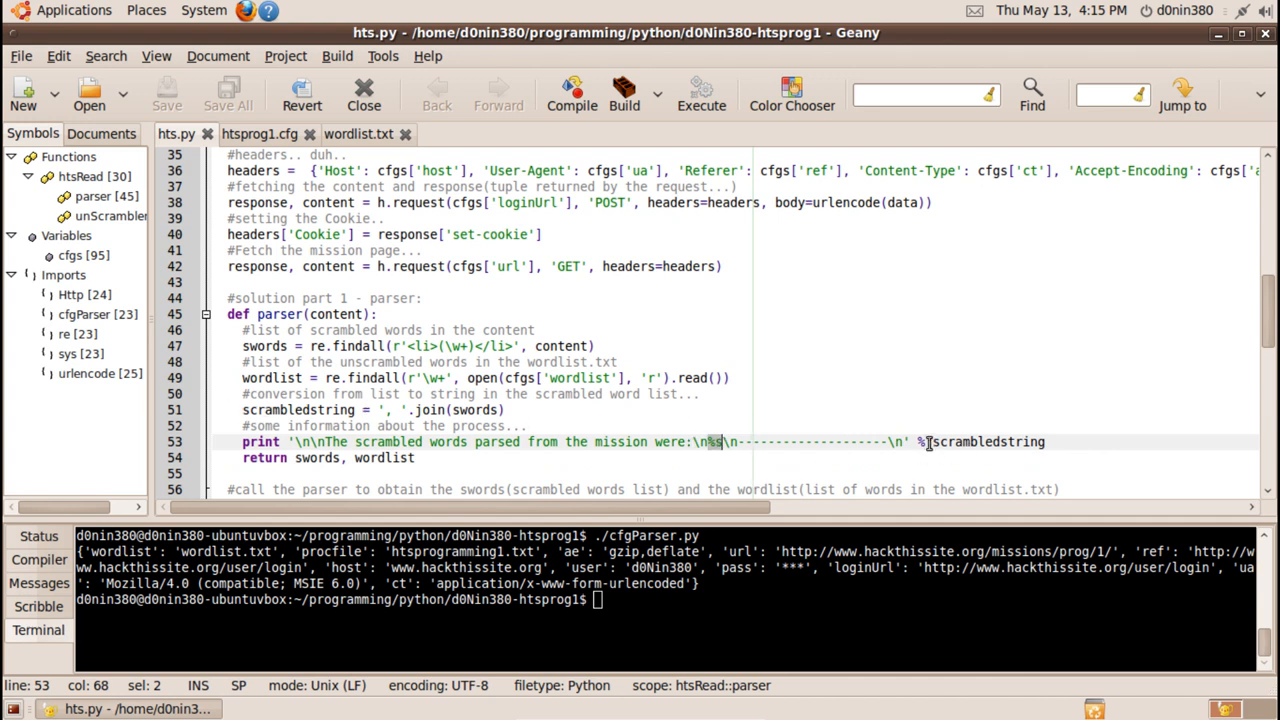
left_click(910, 441)
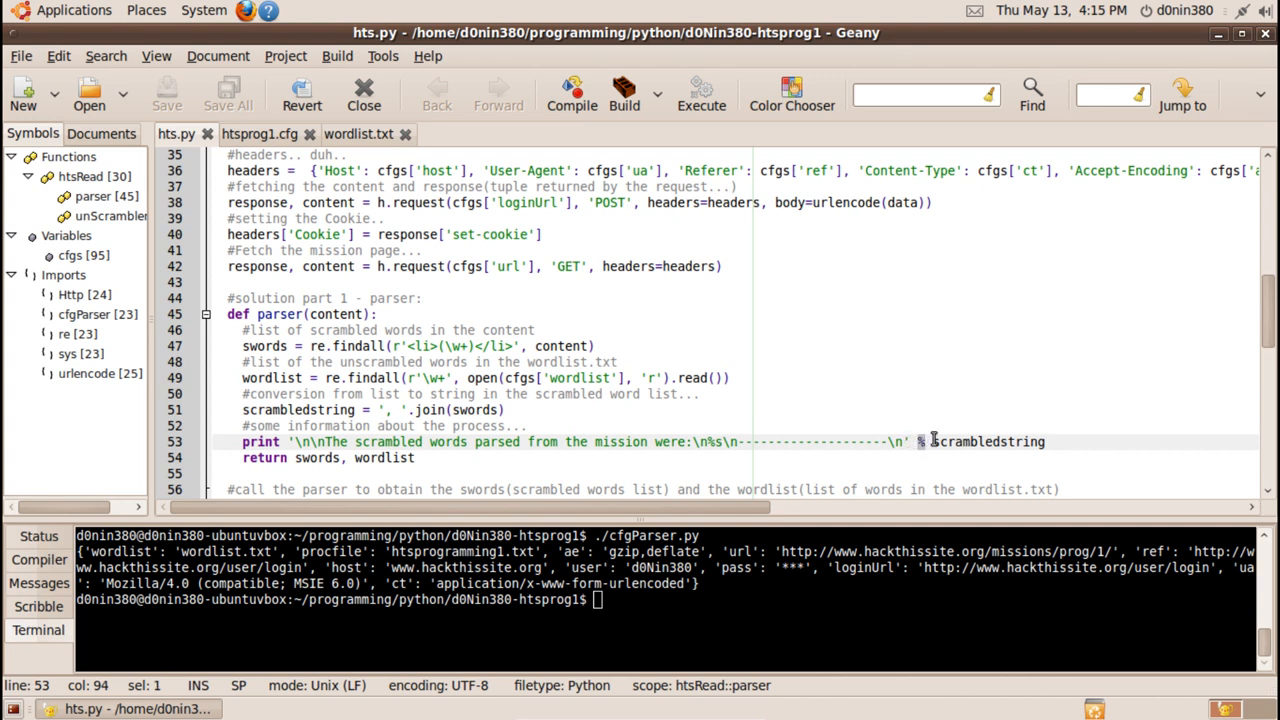
double_click(988, 441)
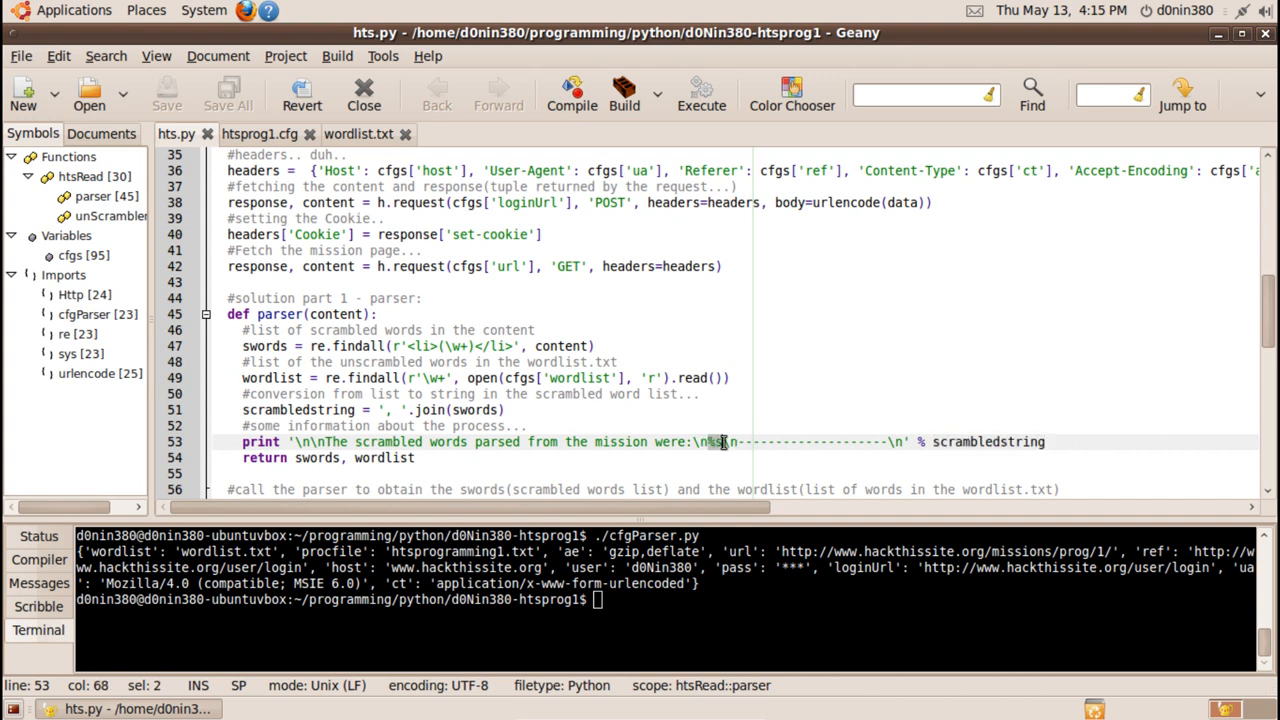
left_click(413, 457)
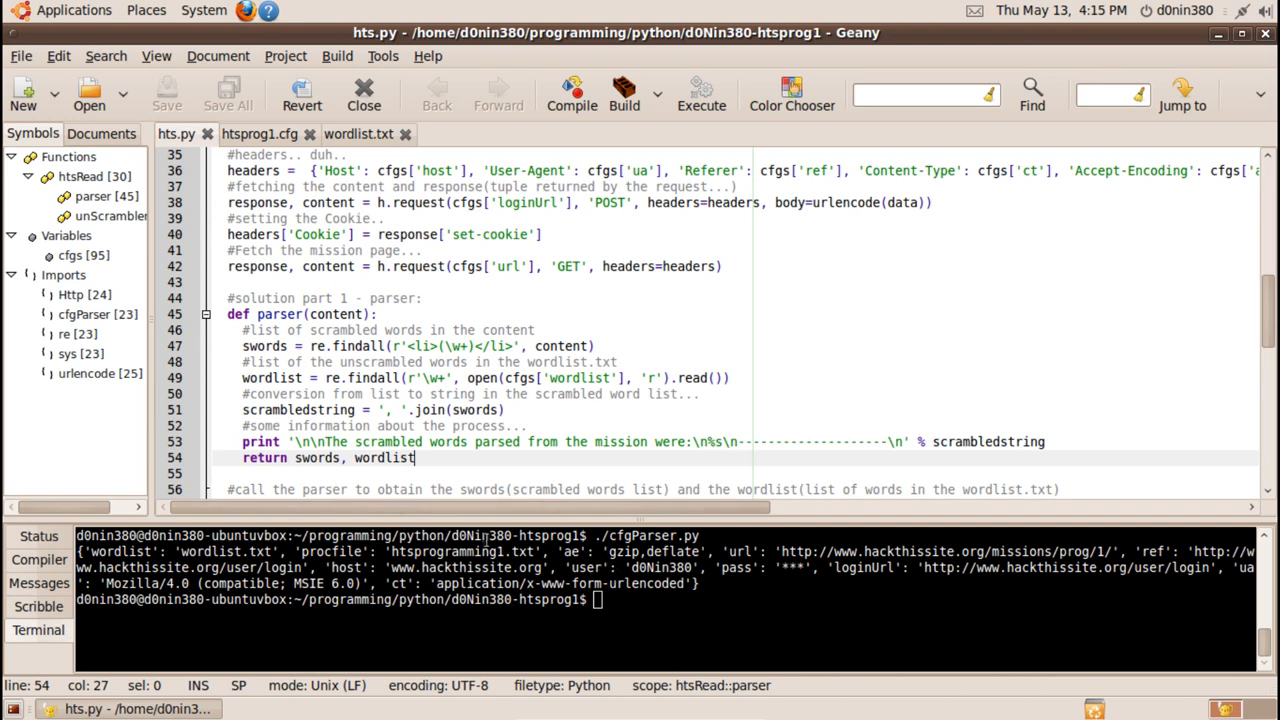
scroll("down", 3)
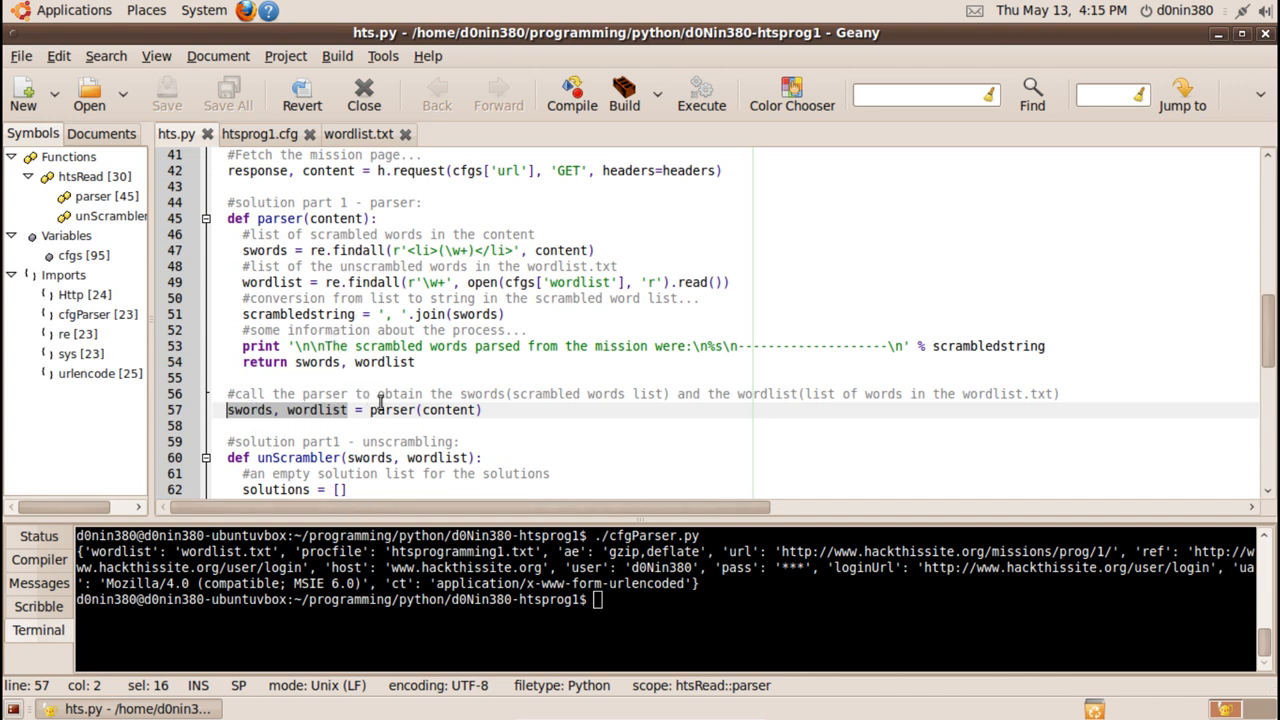
double_click(391, 409)
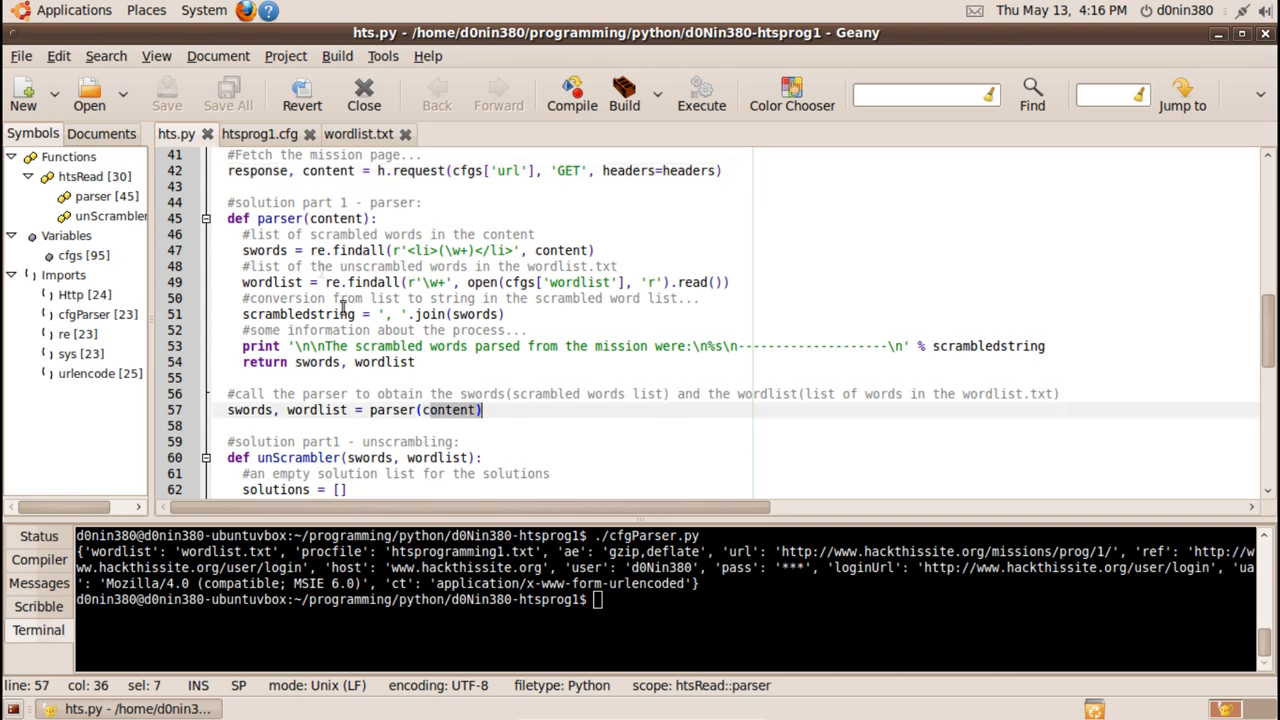
scroll("down", 3)
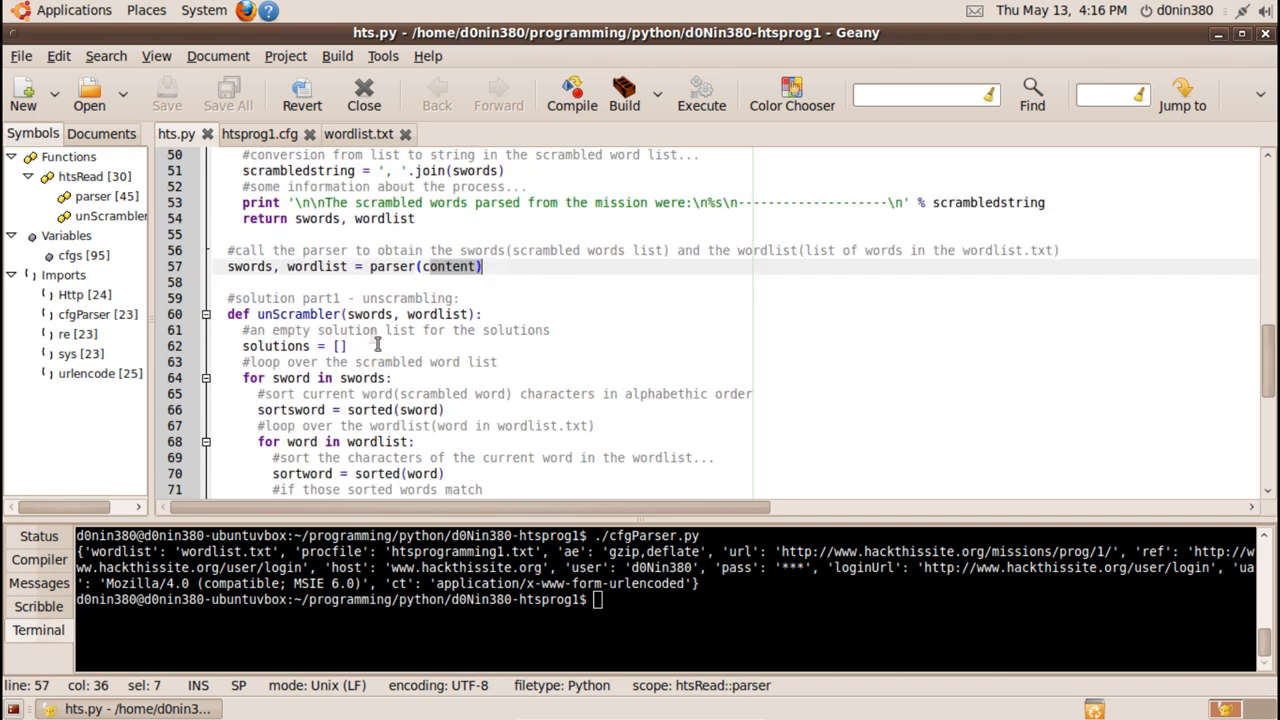
scroll("down", 3)
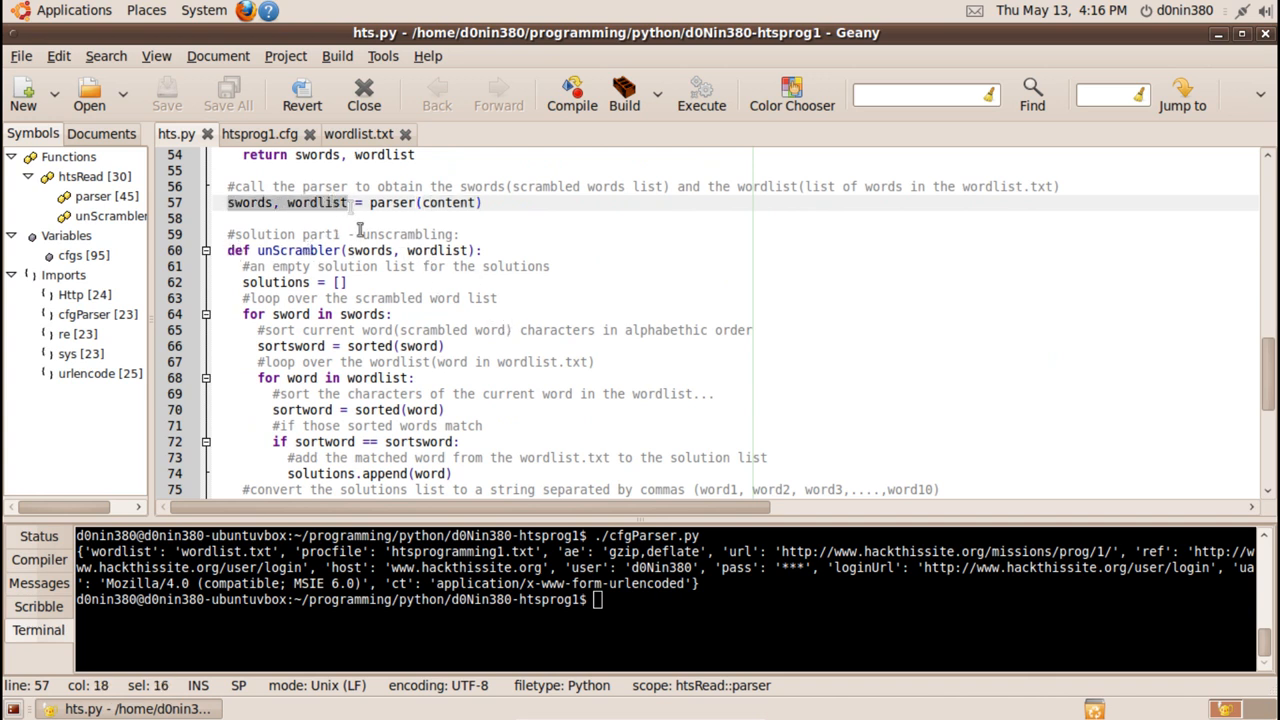
scroll("down", 3)
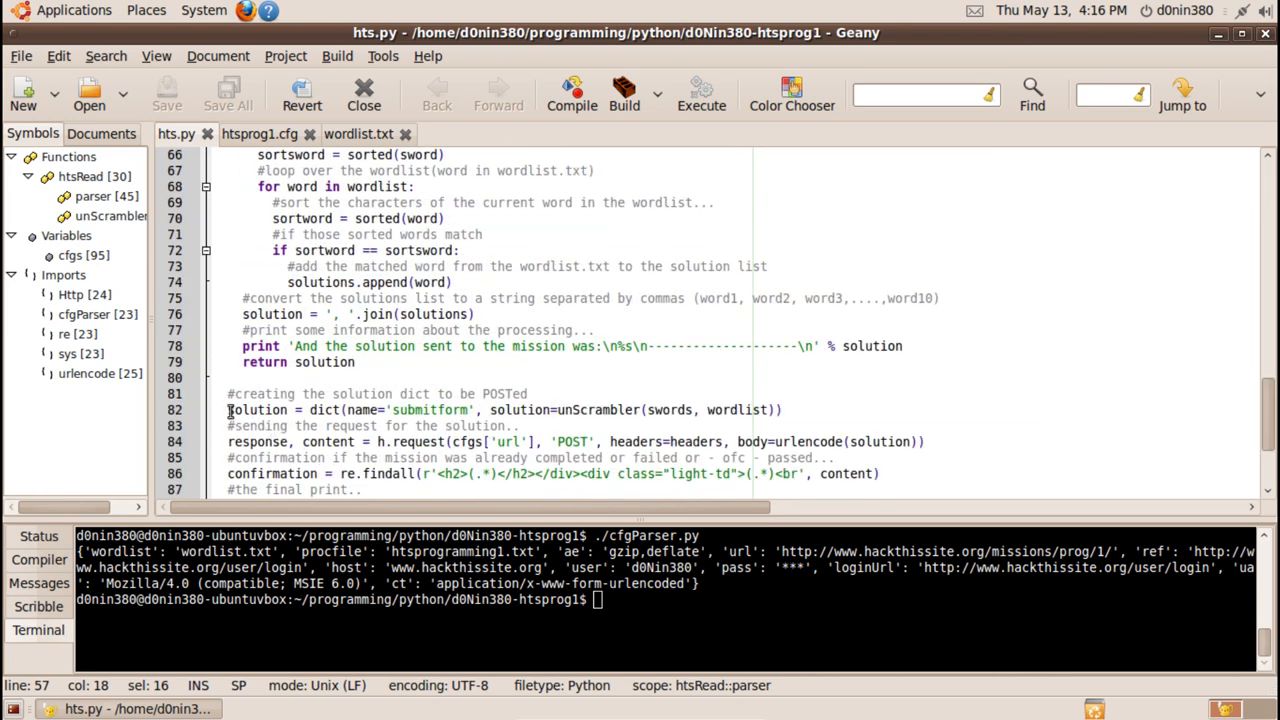
double_click(257, 410)
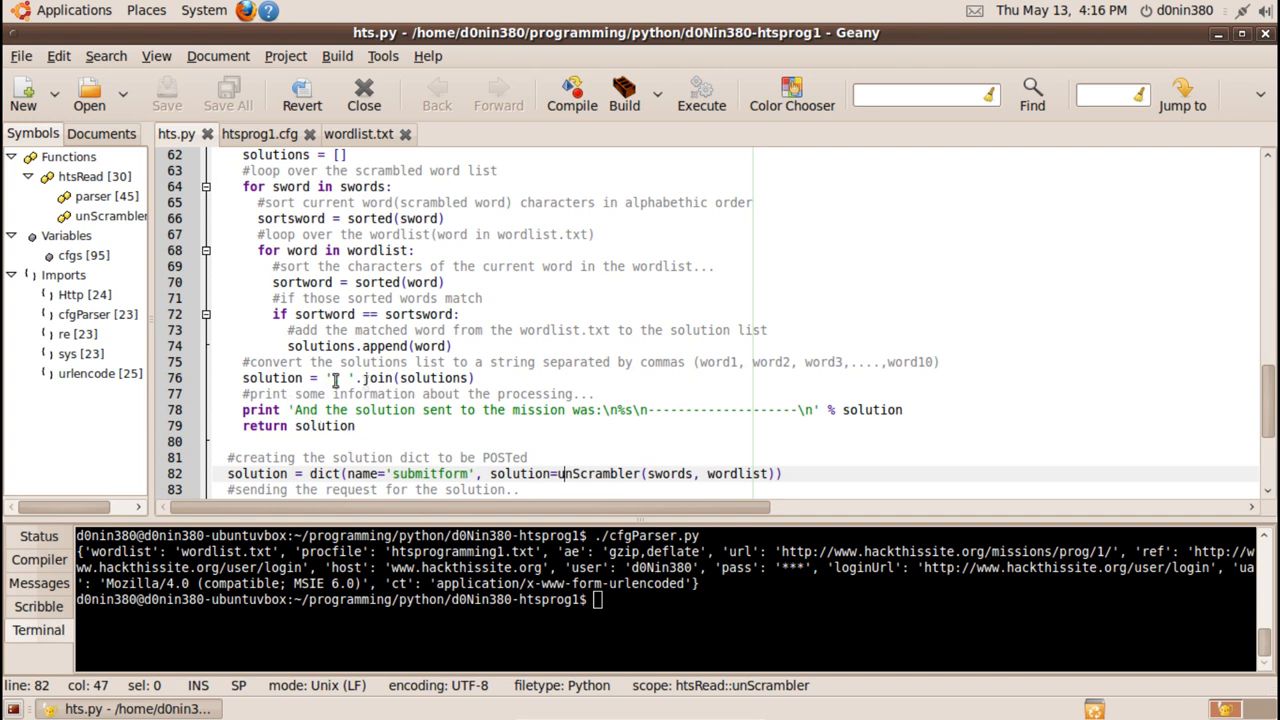
mouse_move(341, 377)
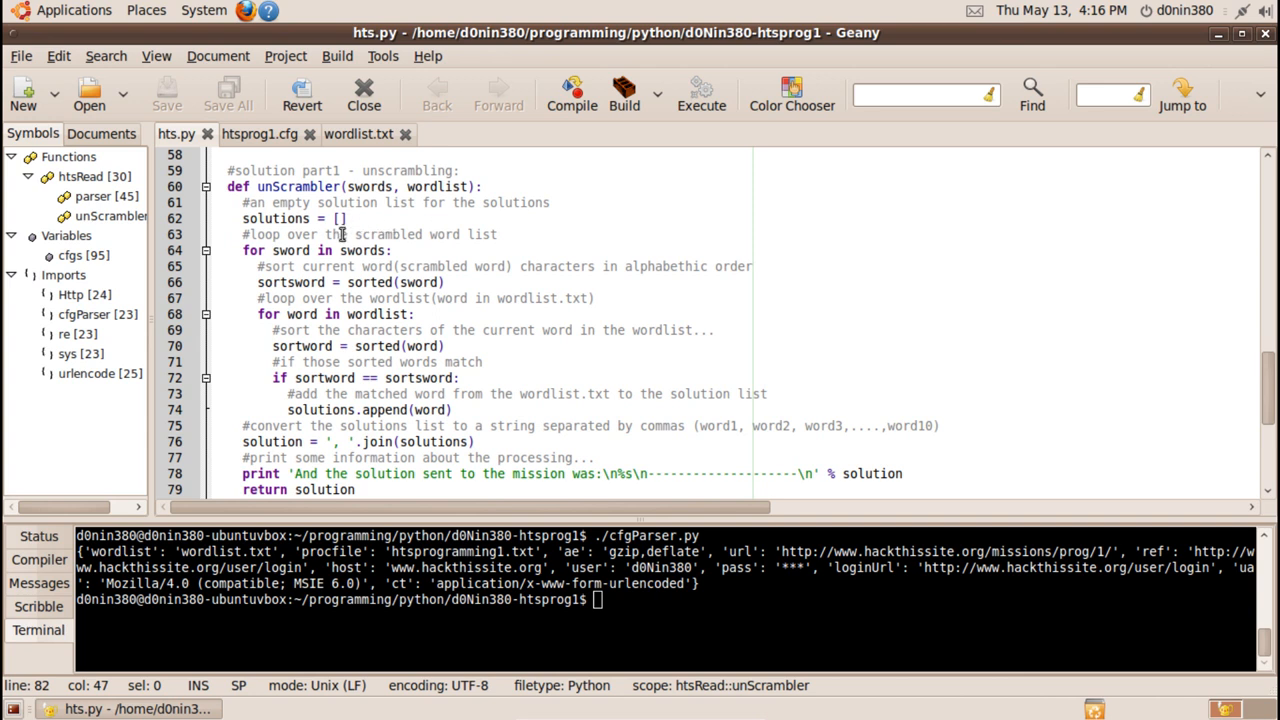
mouse_move(250, 295)
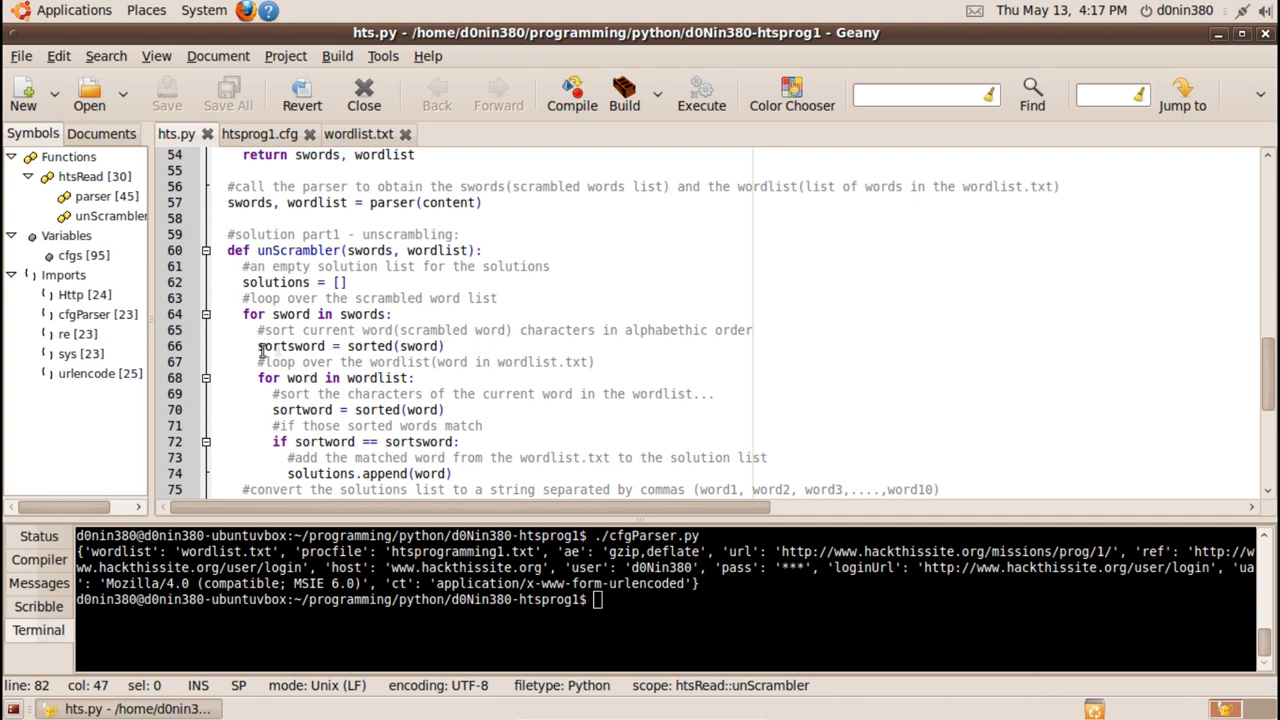
double_click(290, 346)
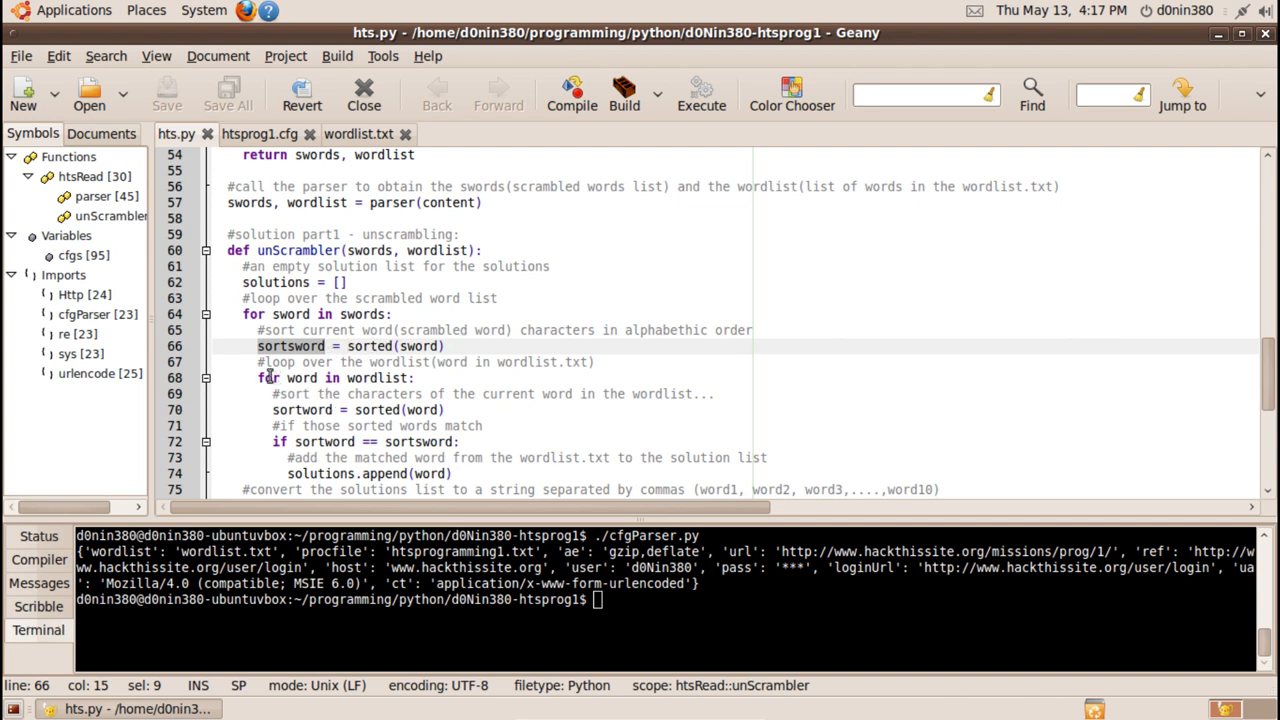
mouse_move(254, 379)
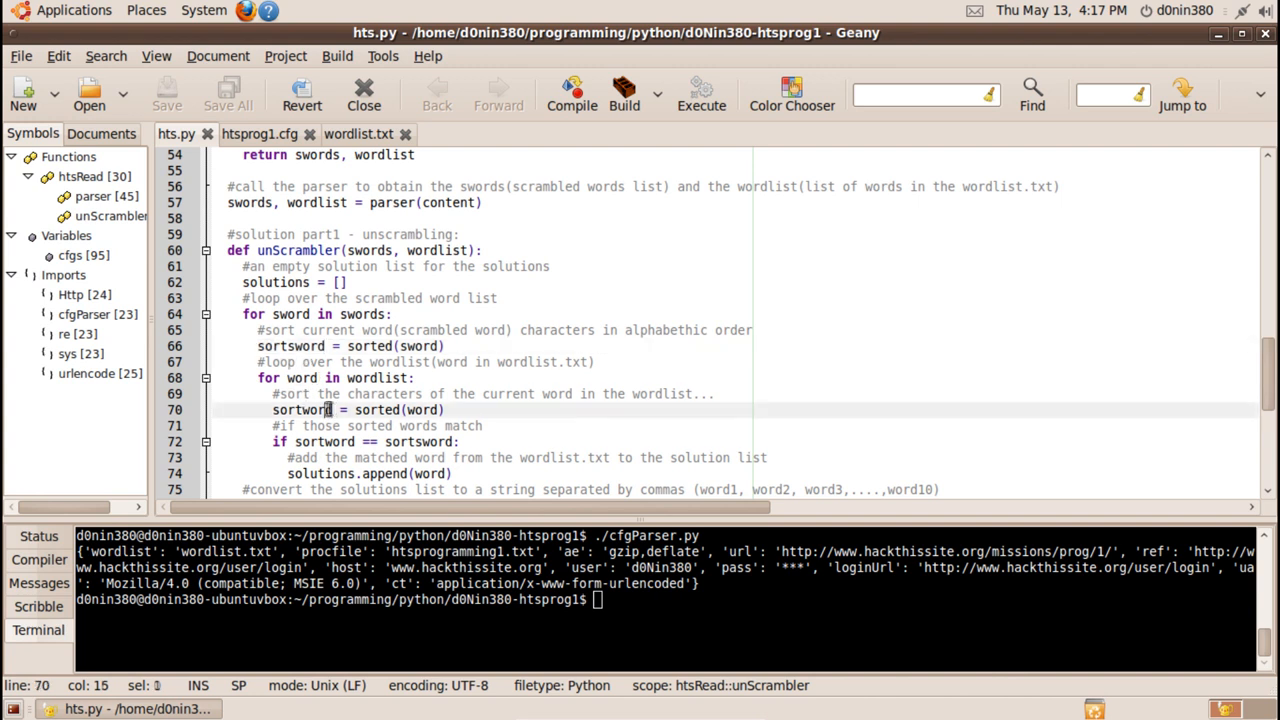
double_click(300, 409)
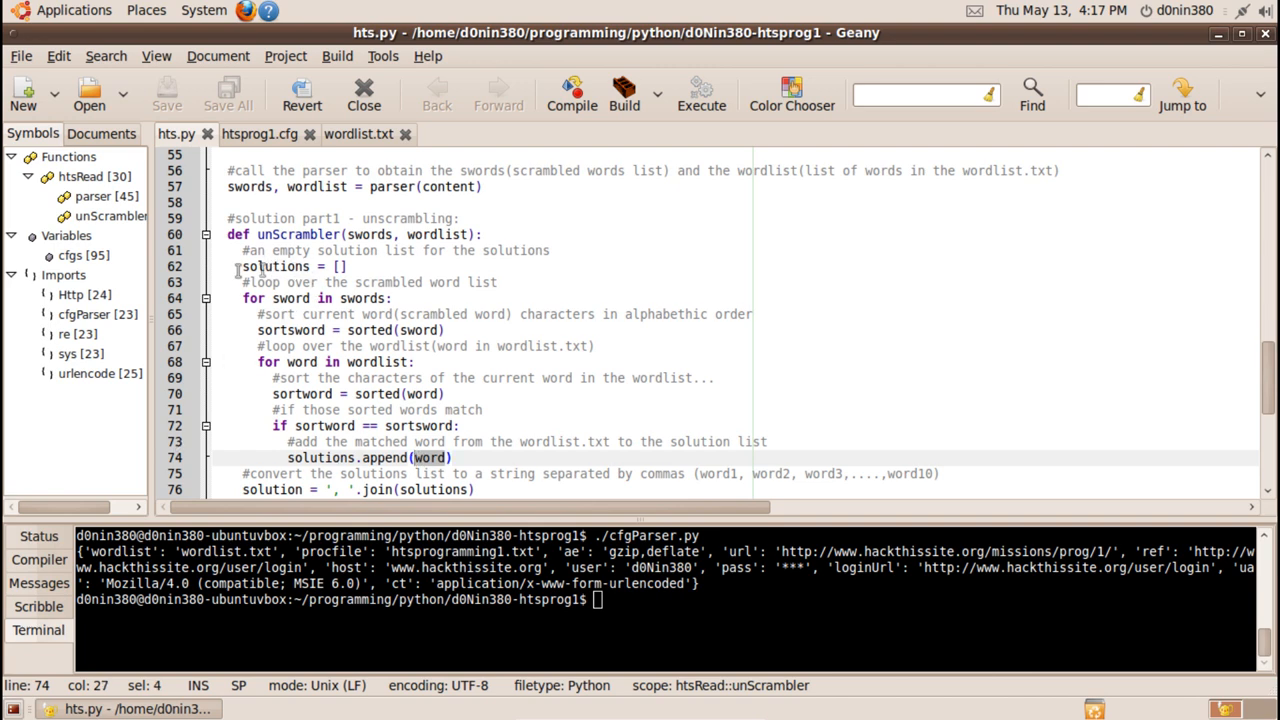
scroll("down", 3)
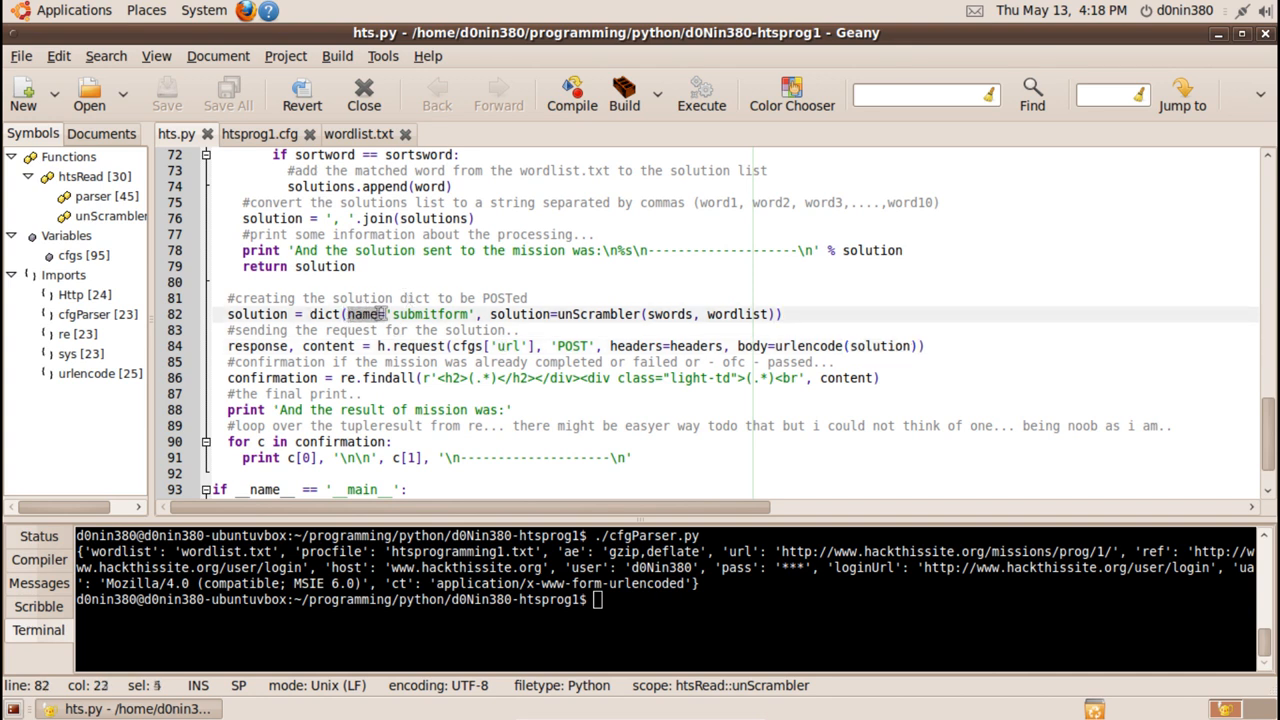
double_click(428, 314)
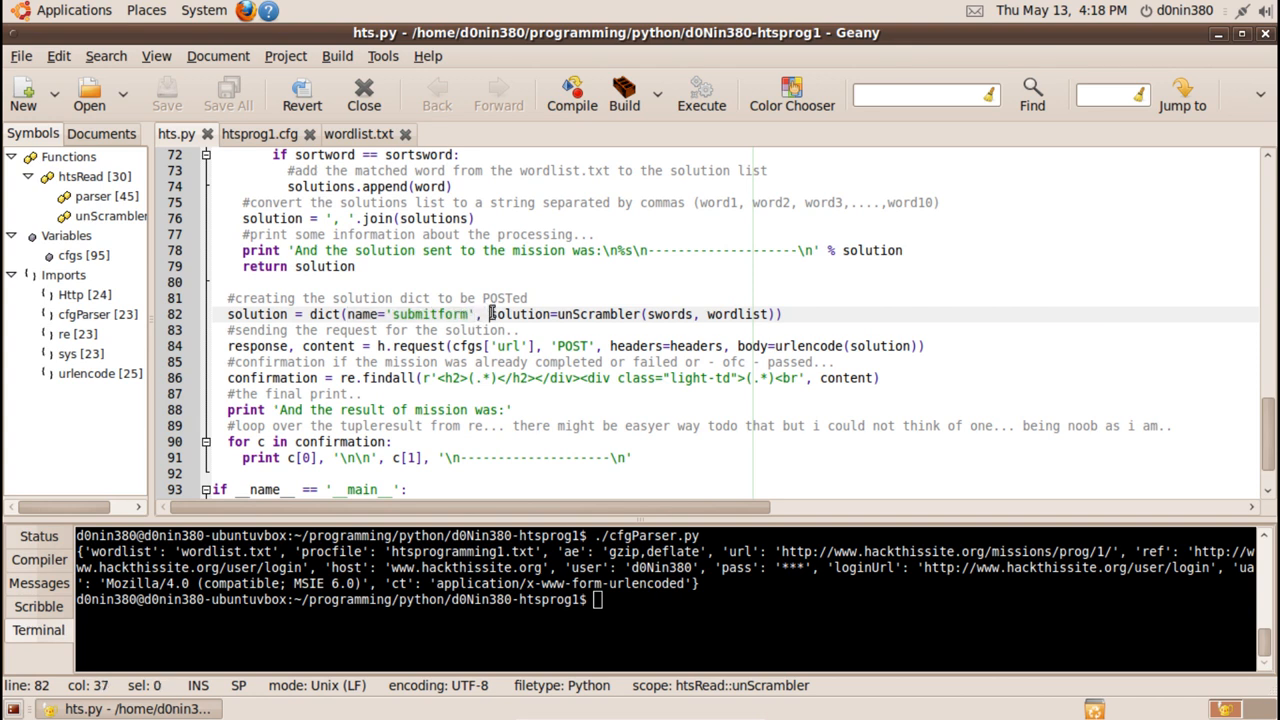
double_click(517, 314)
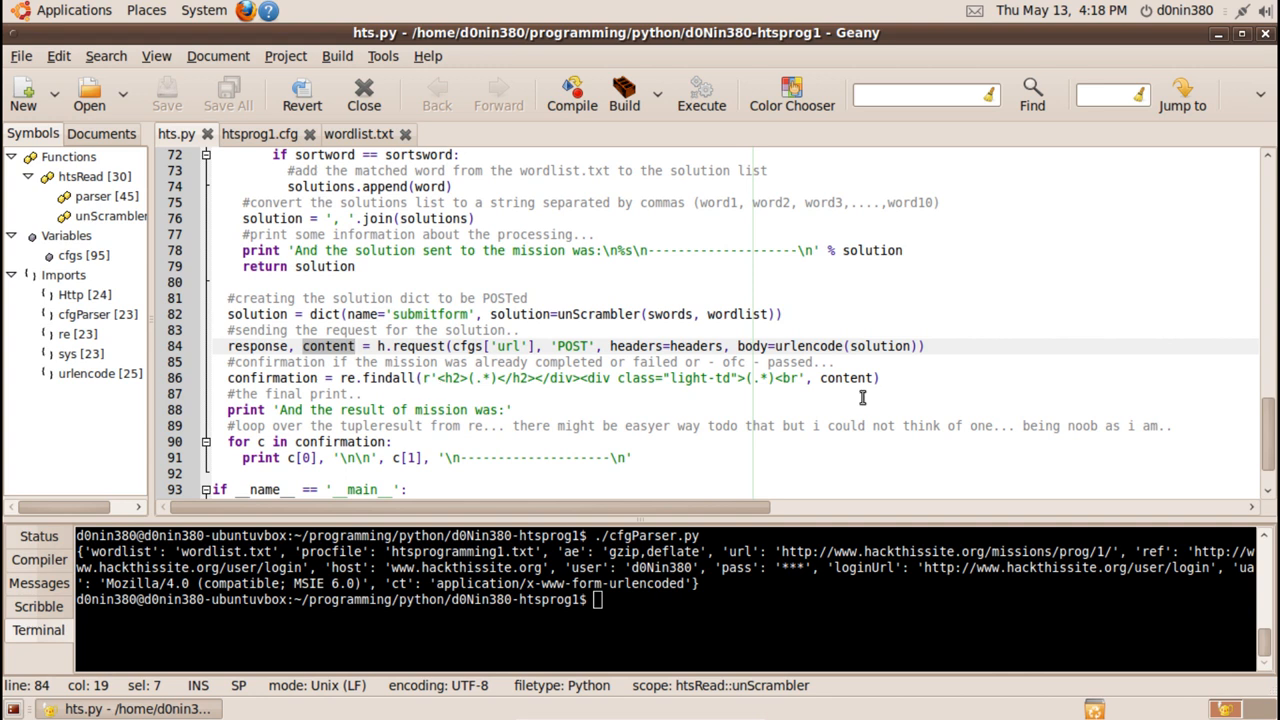
mouse_move(442, 377)
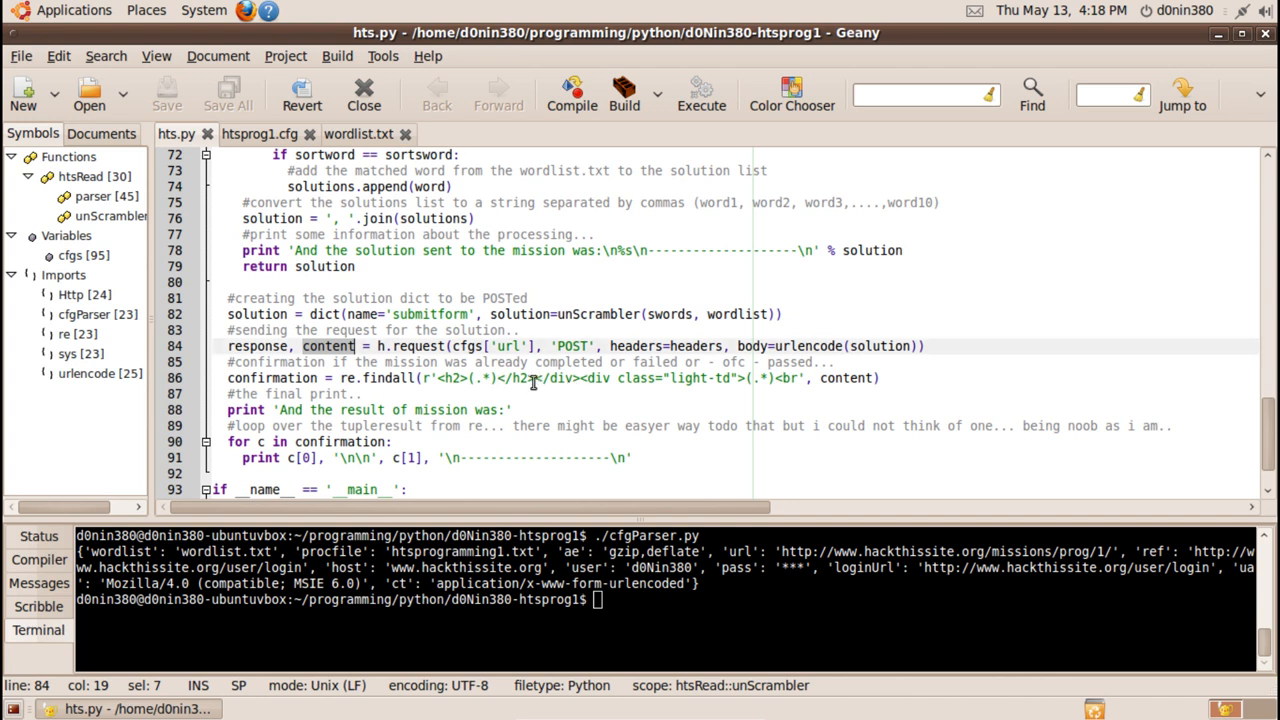
mouse_move(578, 378)
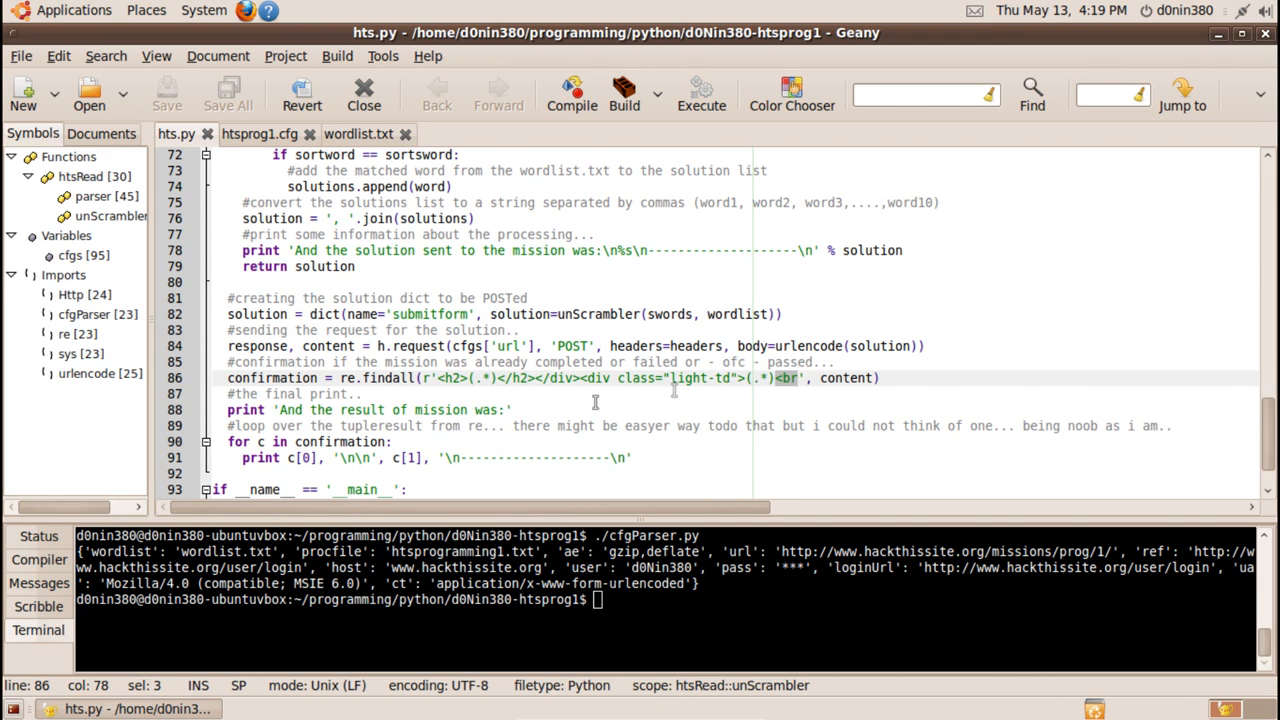
scroll("down", 3)
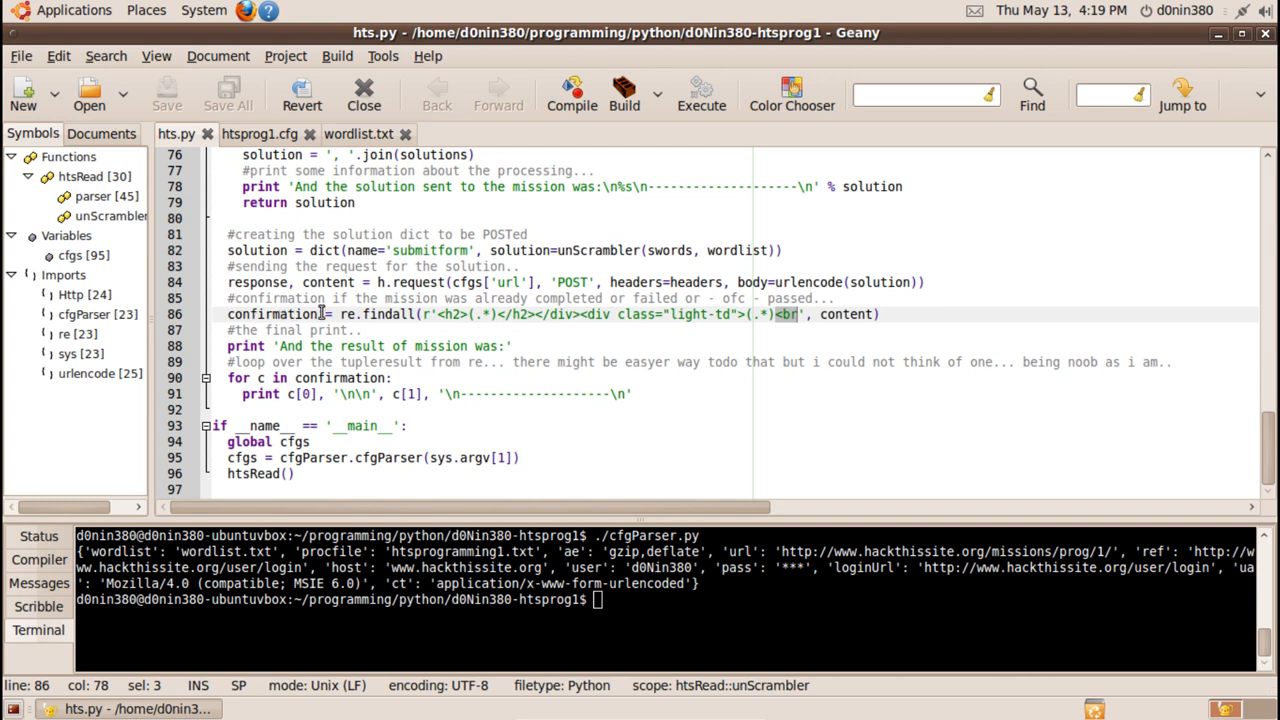
double_click(270, 314)
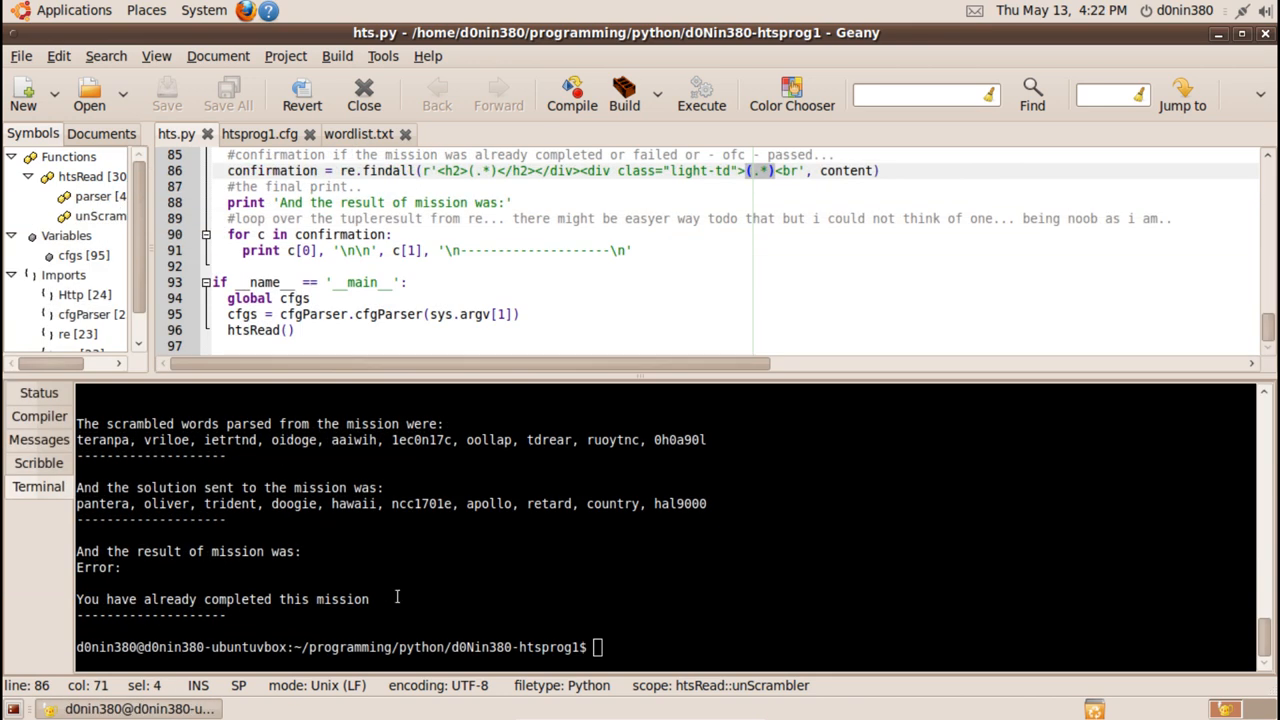
mouse_move(1232, 296)
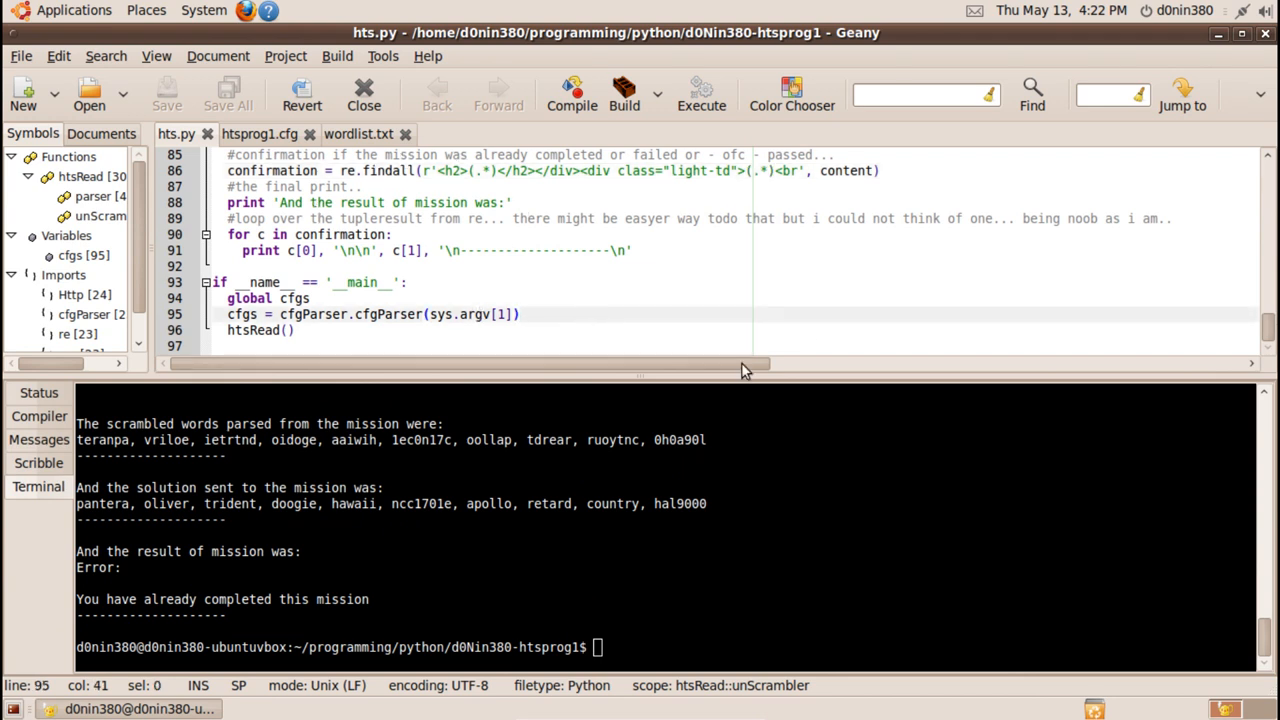
mouse_move(645, 503)
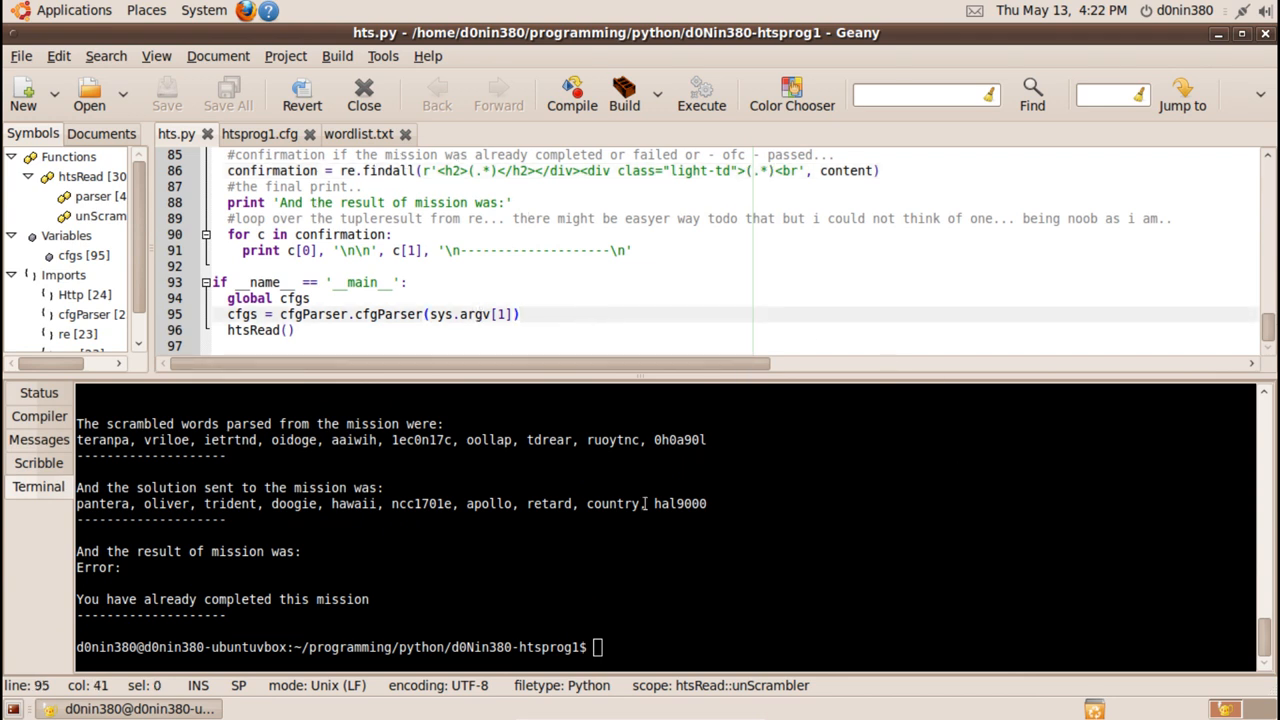